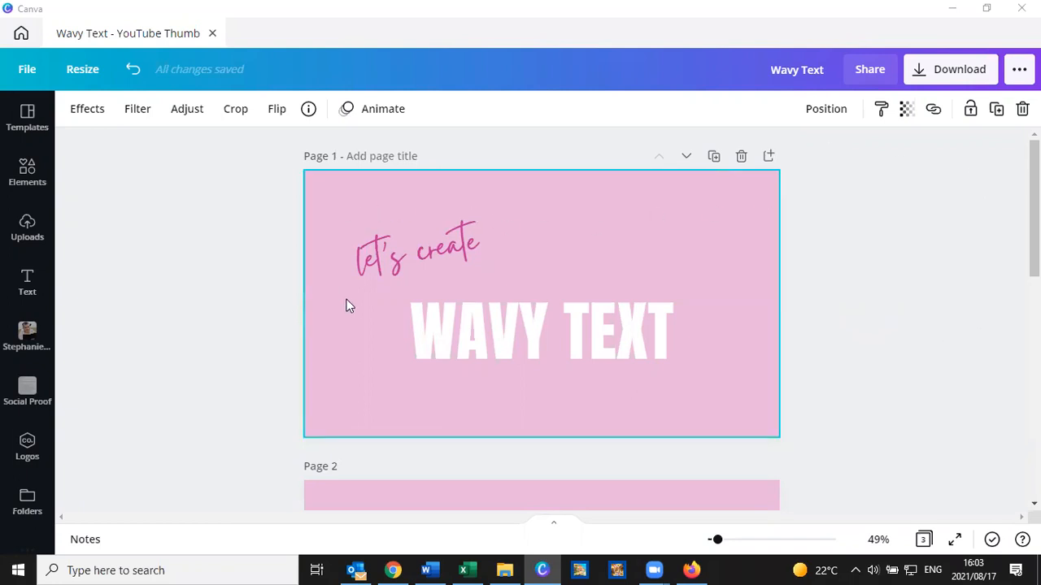
{"action": "mouse_move", "coordinate": [719, 349]}
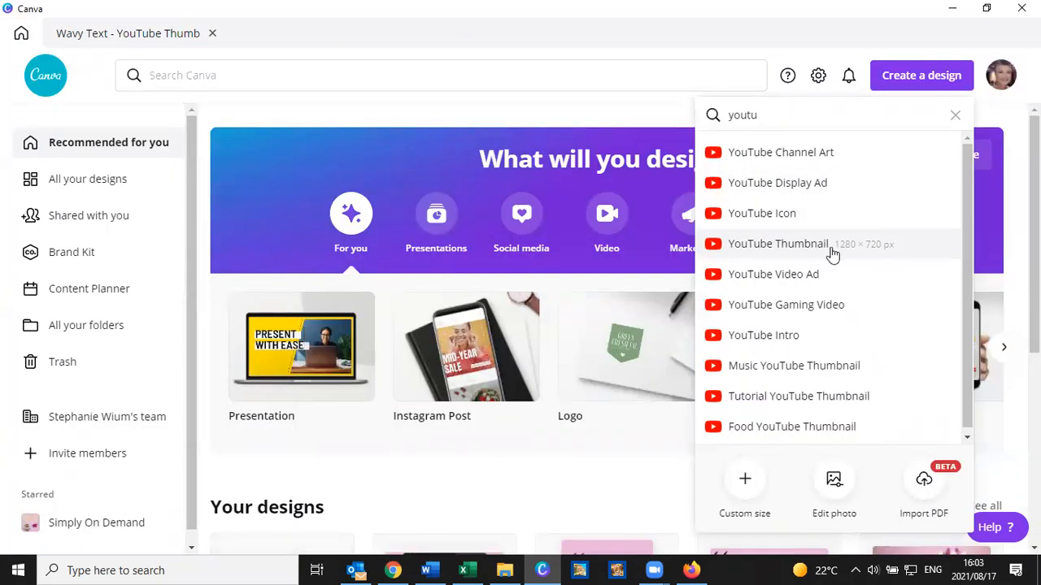
{"action": "mouse_move", "coordinate": [740, 250]}
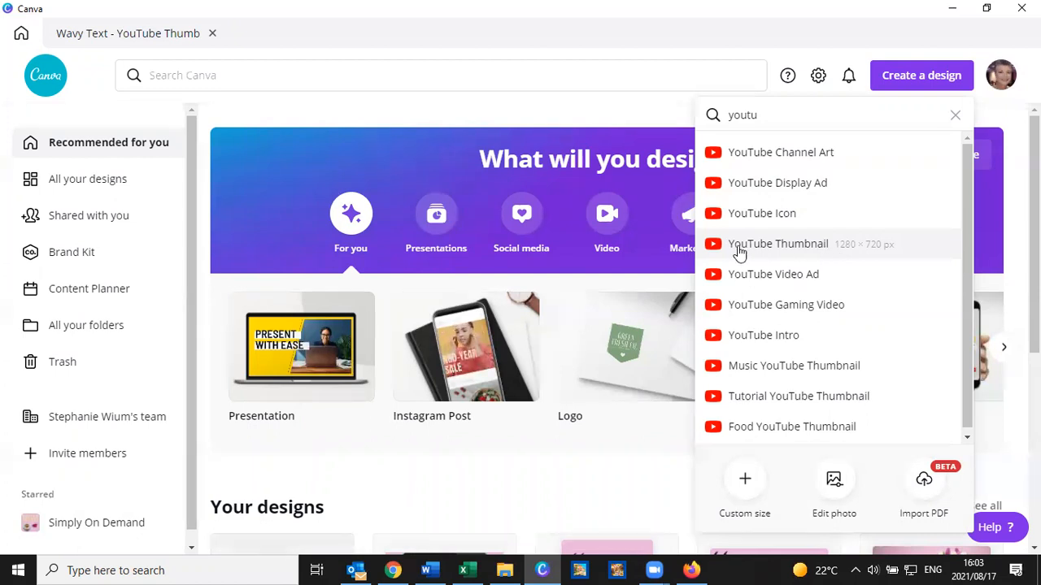
{"action": "mouse_move", "coordinate": [112, 283]}
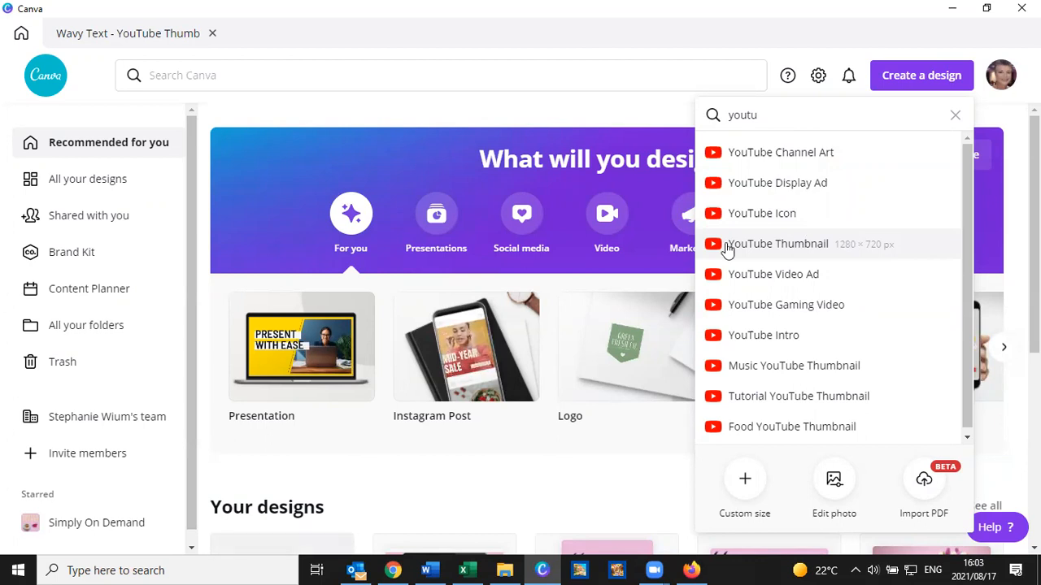
{"action": "mouse_move", "coordinate": [777, 244]}
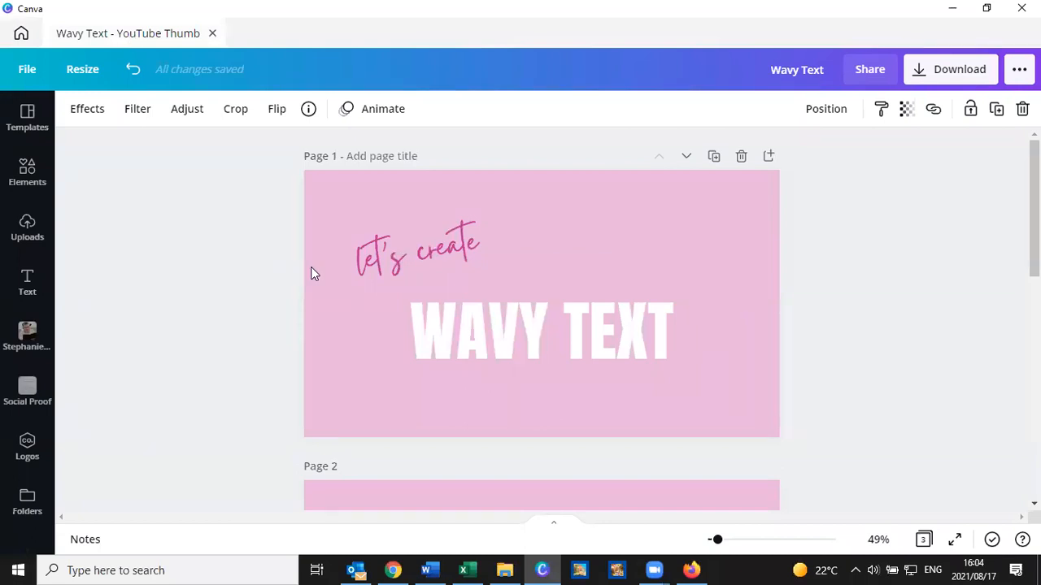
{"action": "mouse_move", "coordinate": [224, 326]}
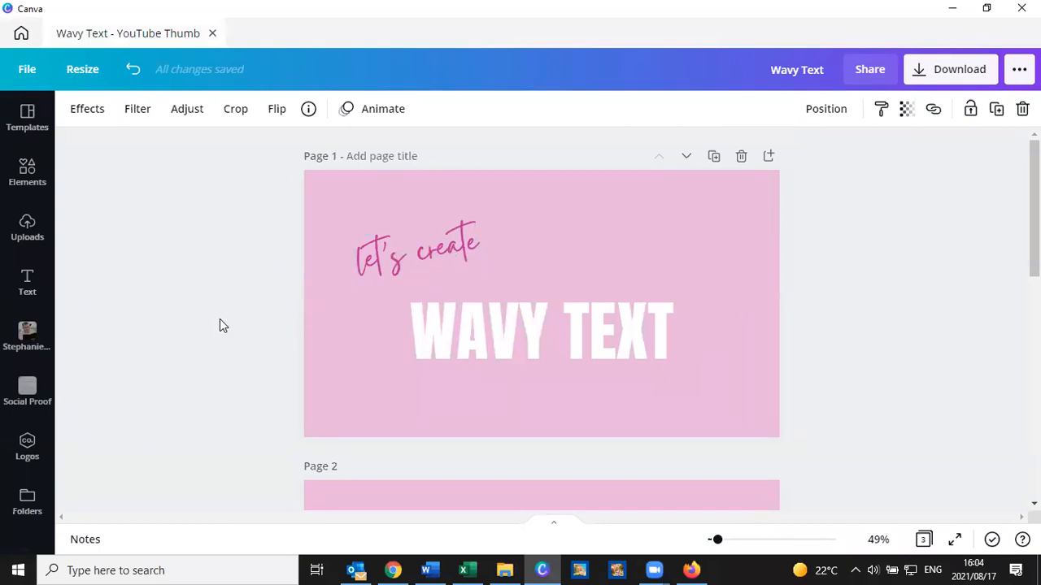
- Alternate between selecting the page 1 background and its white WAVY TEXT heading
{"action": "left_click", "coordinate": [541, 331]}
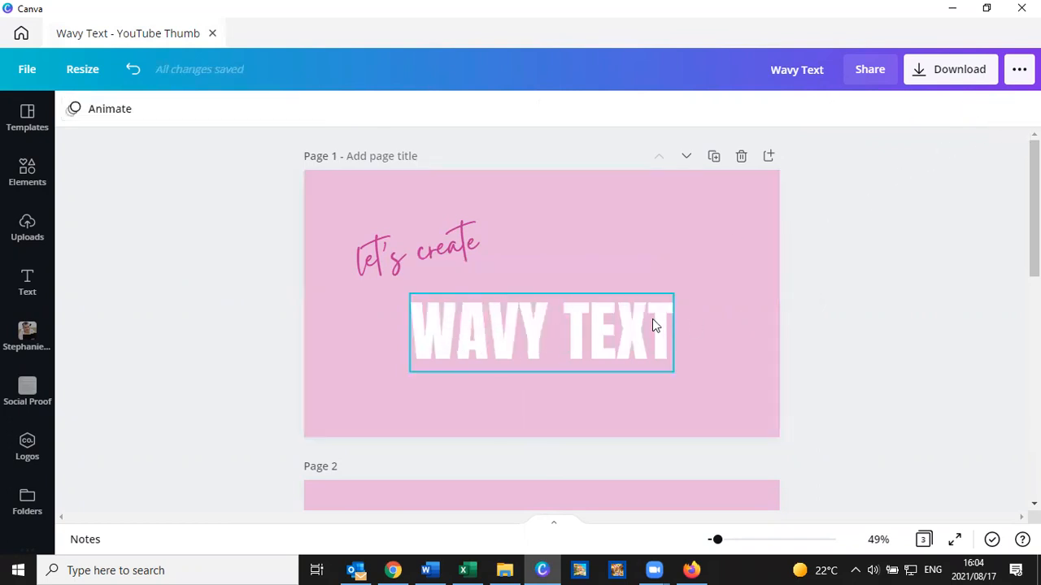
{"action": "mouse_move", "coordinate": [560, 296]}
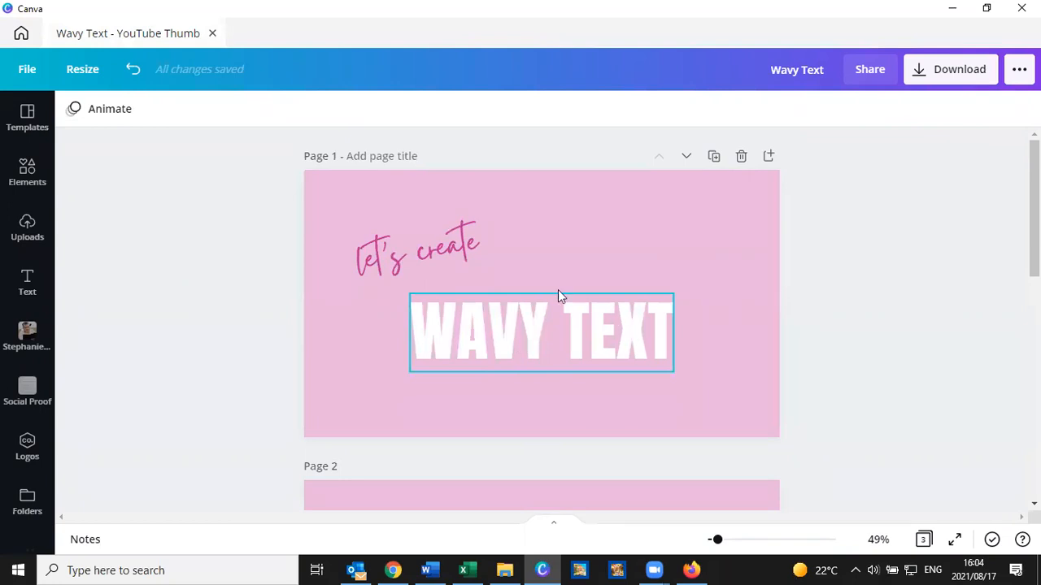
{"action": "left_click", "coordinate": [626, 289]}
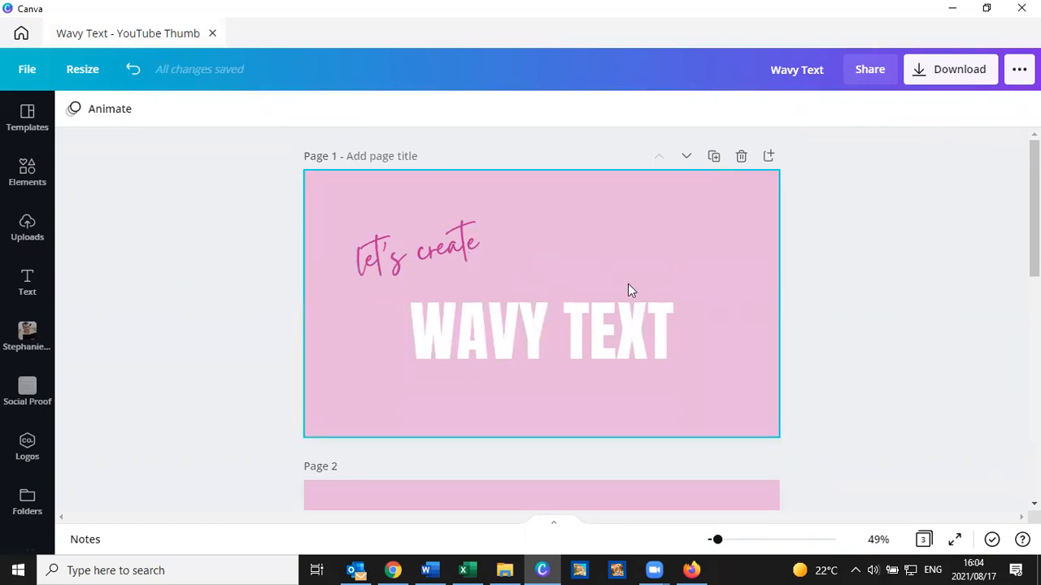
{"action": "mouse_move", "coordinate": [585, 263]}
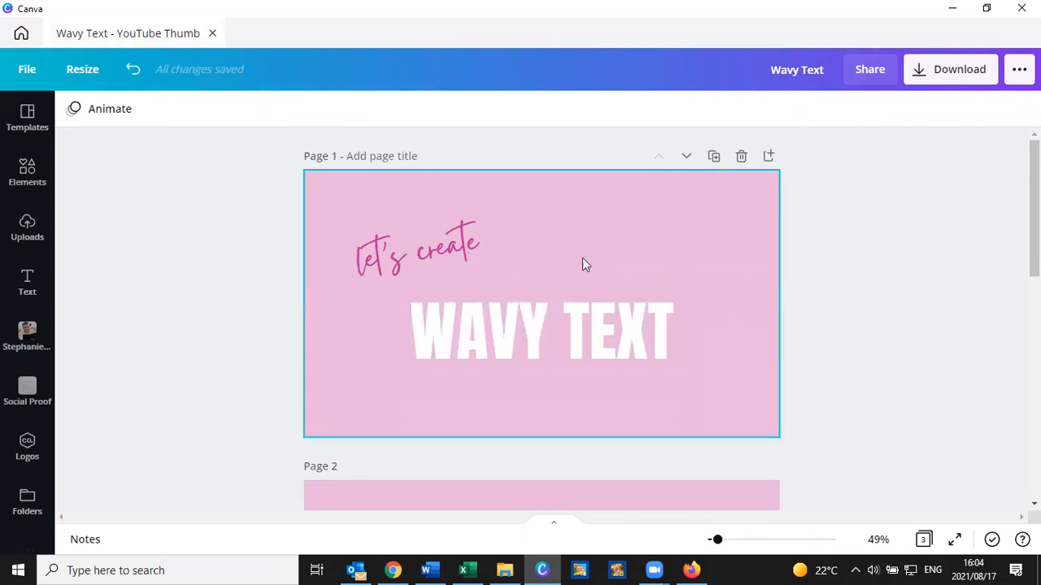
{"action": "left_click", "coordinate": [540, 332]}
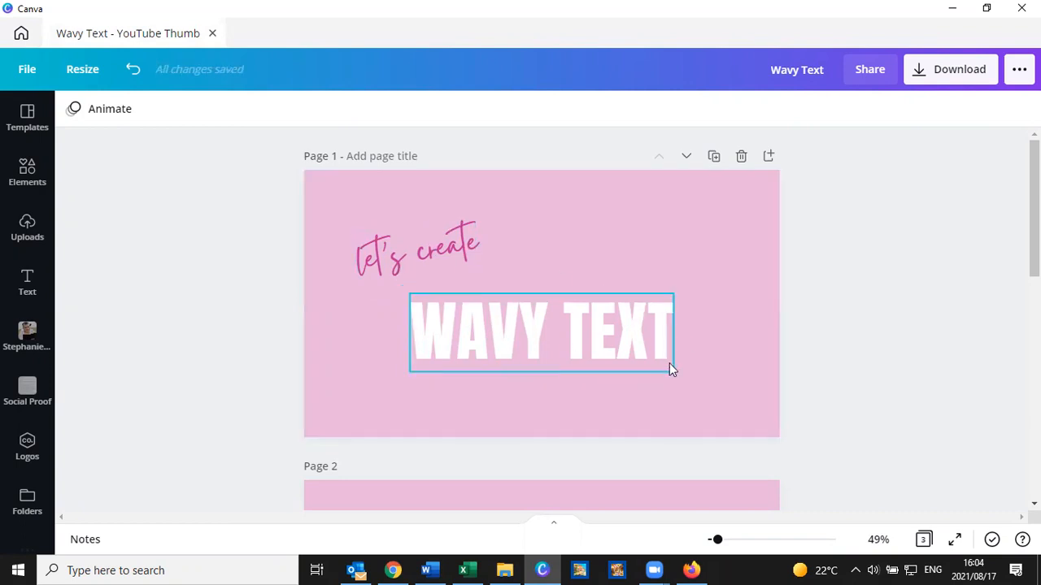
{"action": "left_click", "coordinate": [305, 199]}
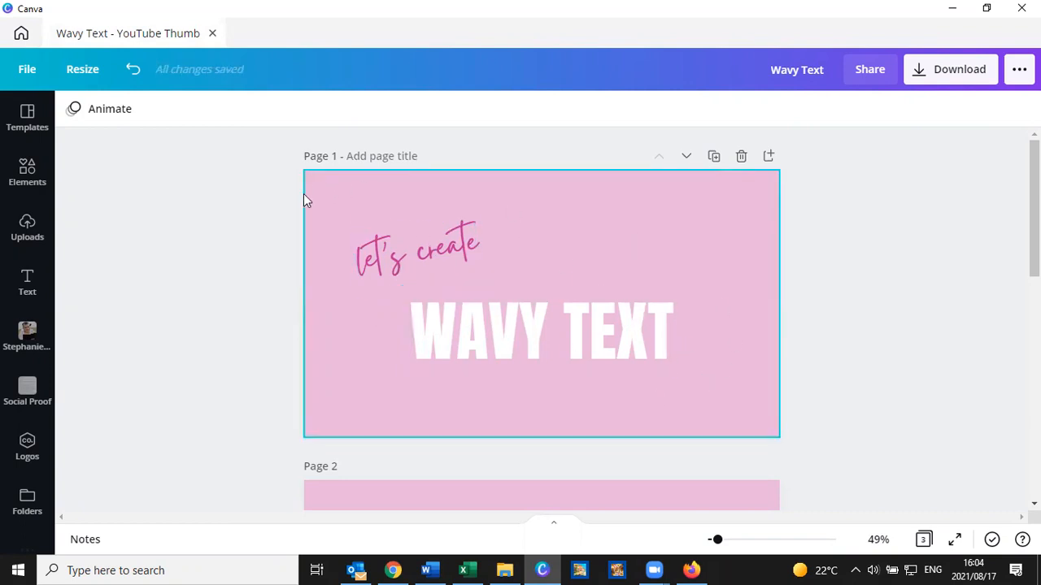
{"action": "left_click", "coordinate": [542, 332]}
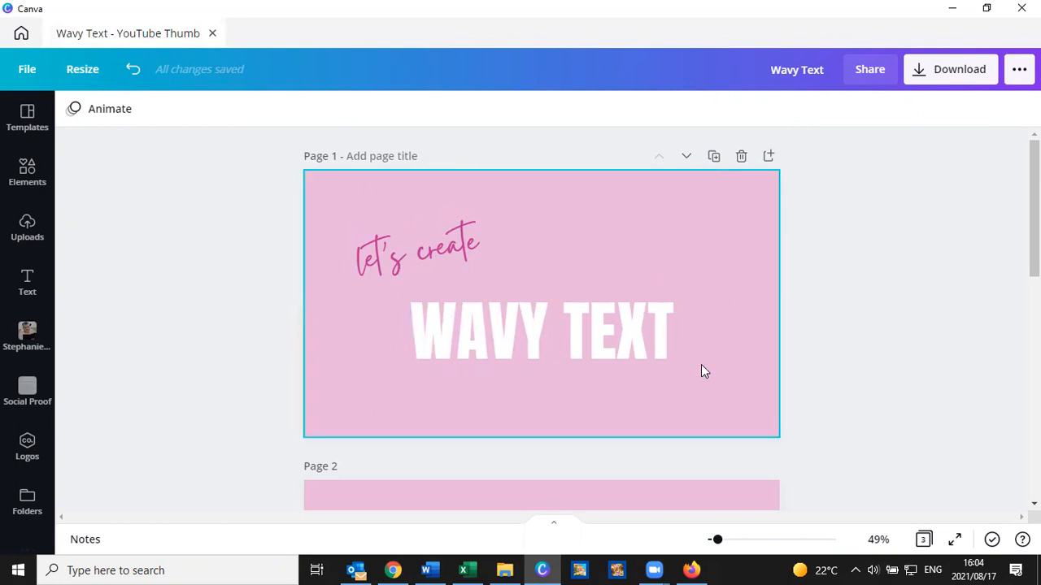
{"action": "scroll", "scroll_direction": "down", "scroll_amount": 3}
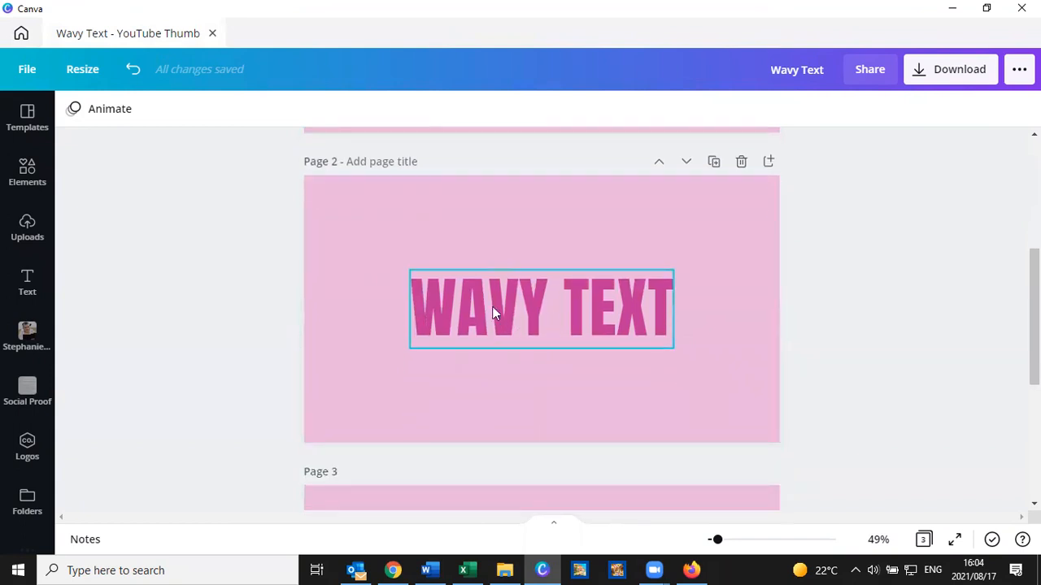
{"action": "mouse_move", "coordinate": [507, 333]}
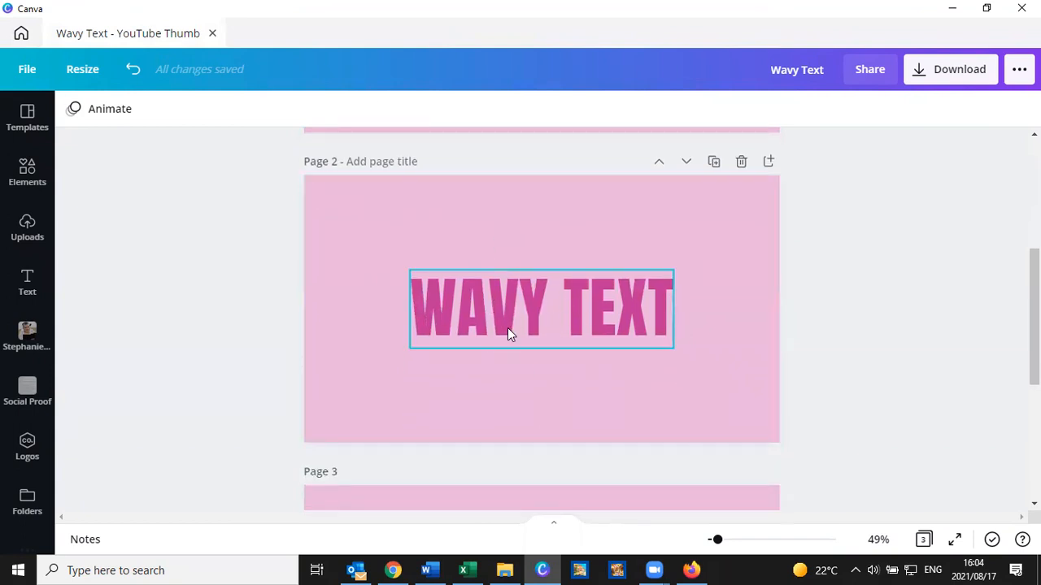
{"action": "left_click", "coordinate": [540, 309]}
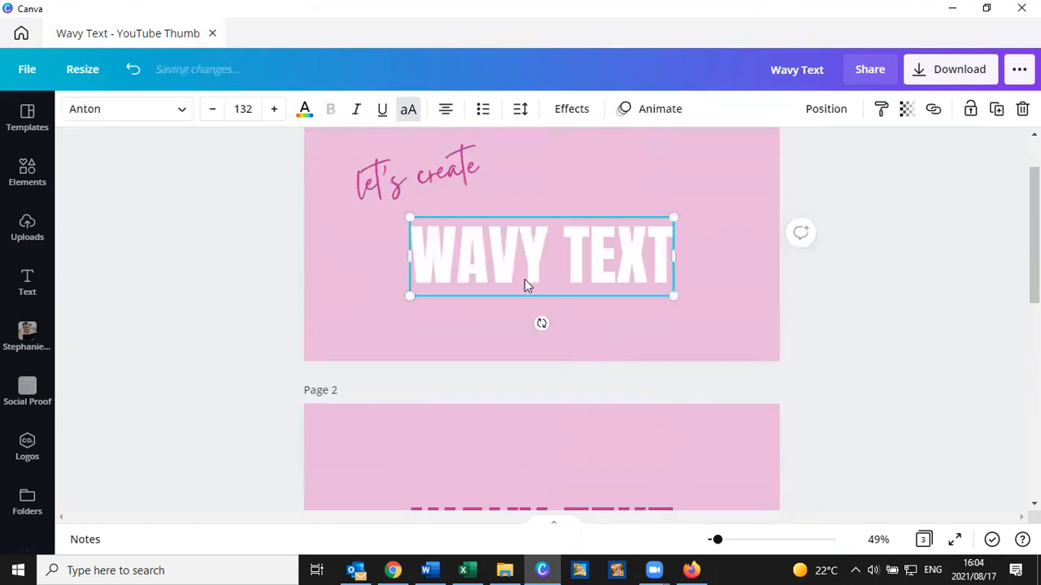
- Select the pink WAVY TEXT on page 2 and view its text colour hex code #BE3196
{"action": "scroll", "scroll_direction": "down", "scroll_amount": 3}
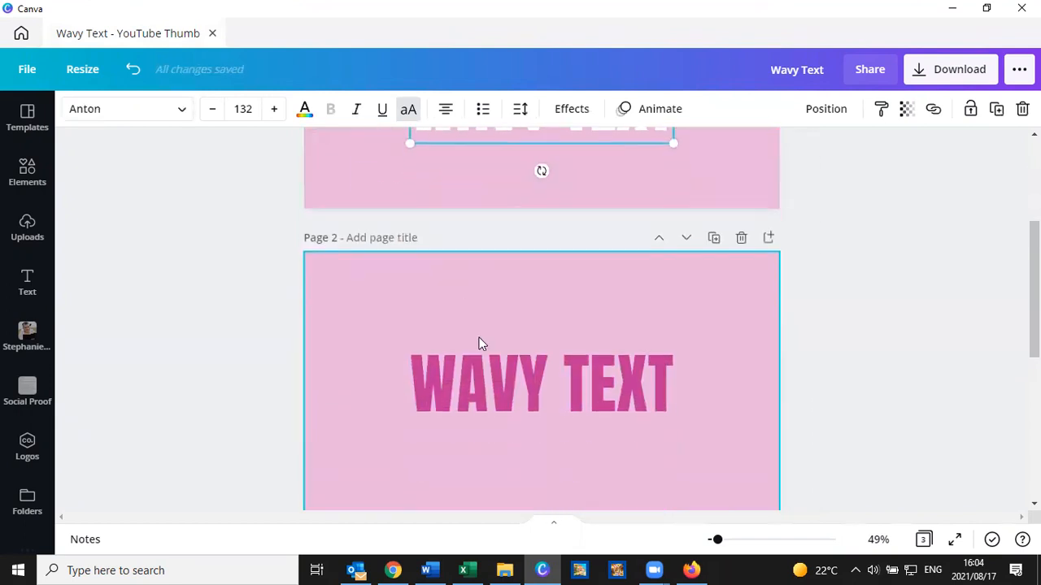
{"action": "left_click", "coordinate": [540, 384]}
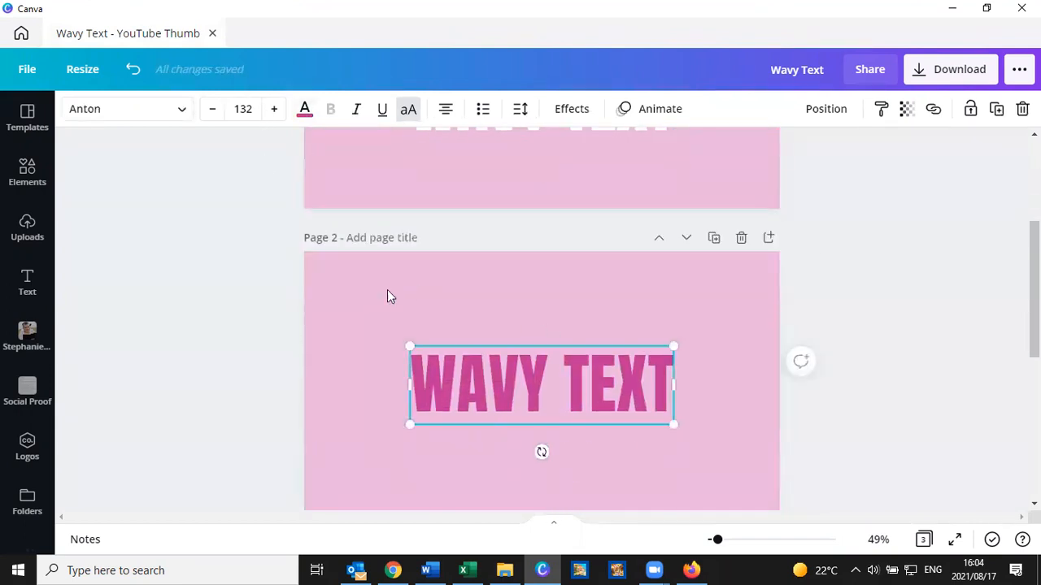
{"action": "mouse_move", "coordinate": [304, 109]}
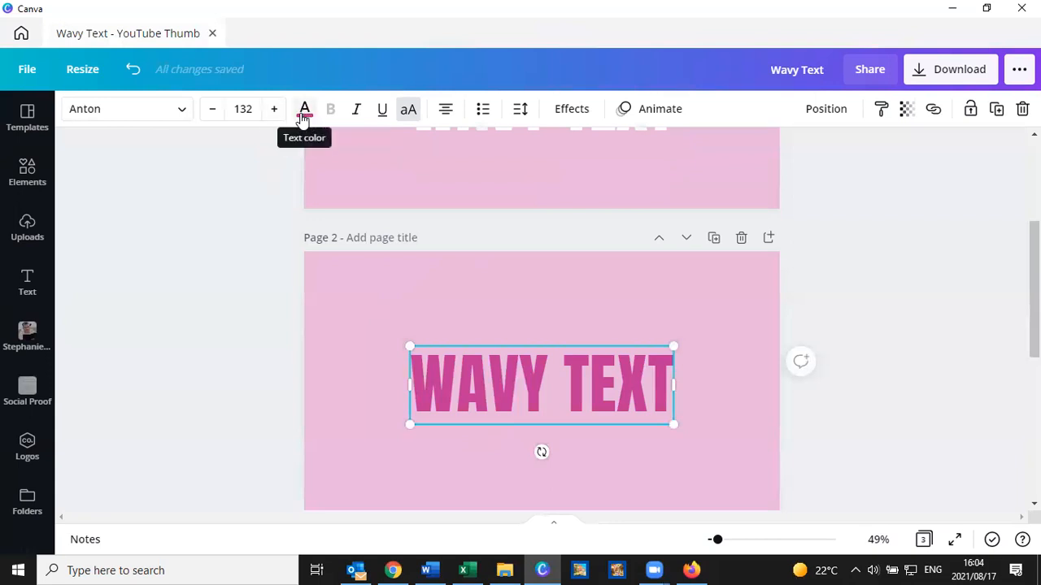
{"action": "mouse_move", "coordinate": [241, 252]}
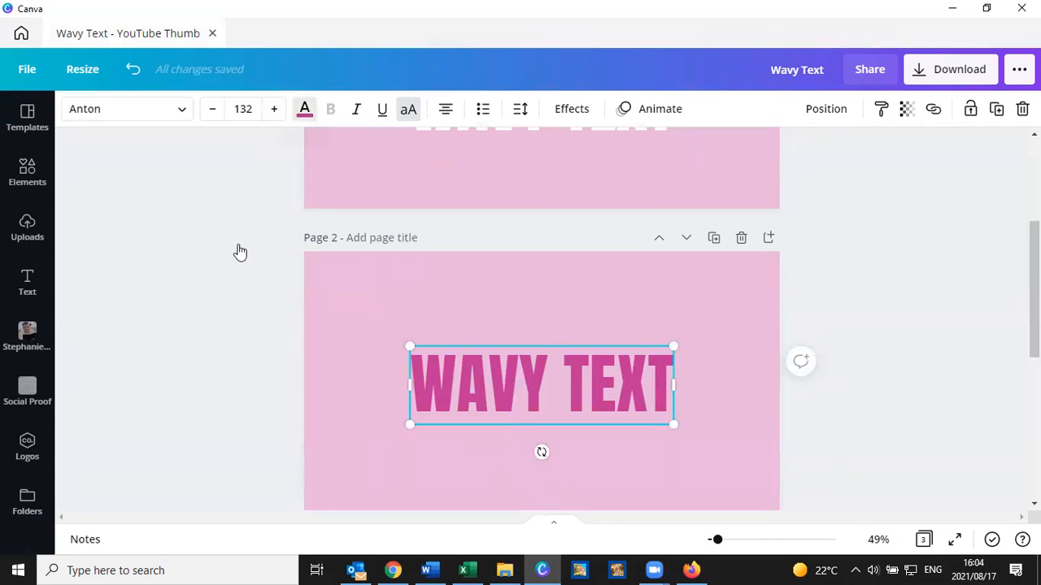
{"action": "left_click", "coordinate": [304, 107]}
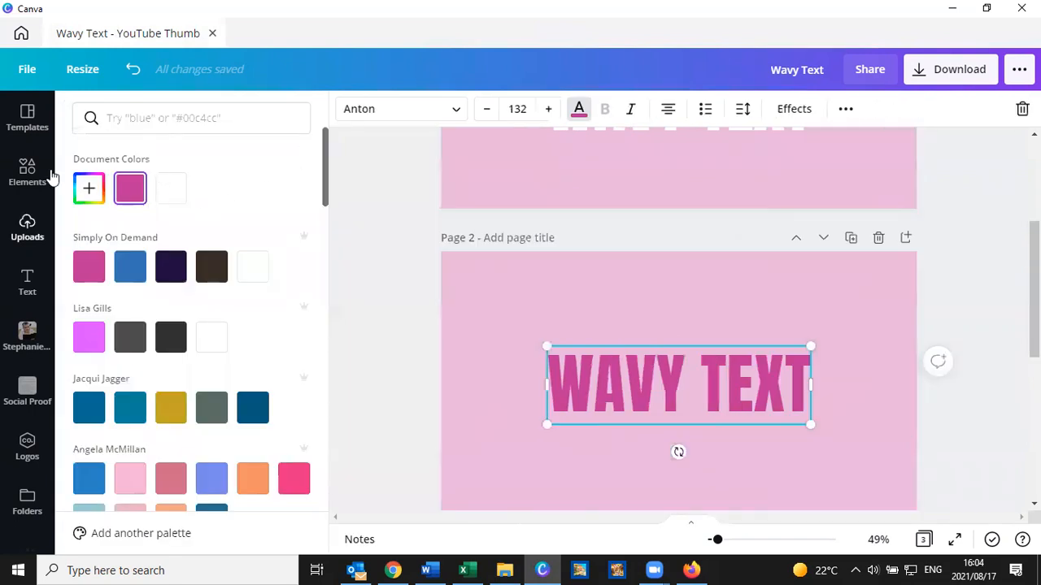
{"action": "mouse_move", "coordinate": [26, 335]}
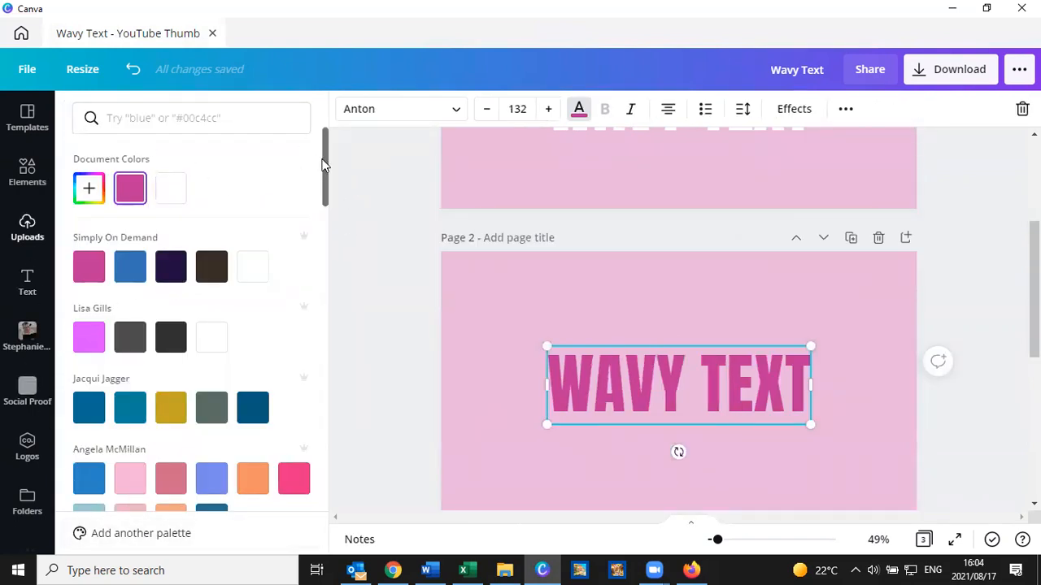
{"action": "scroll", "scroll_direction": "down", "scroll_amount": 3}
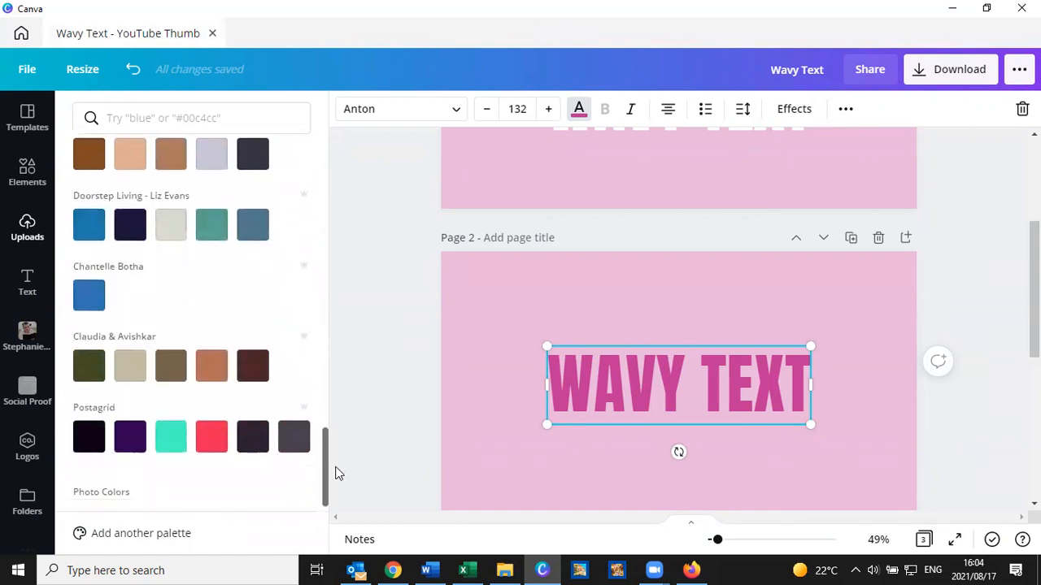
{"action": "scroll", "scroll_direction": "down", "scroll_amount": 3}
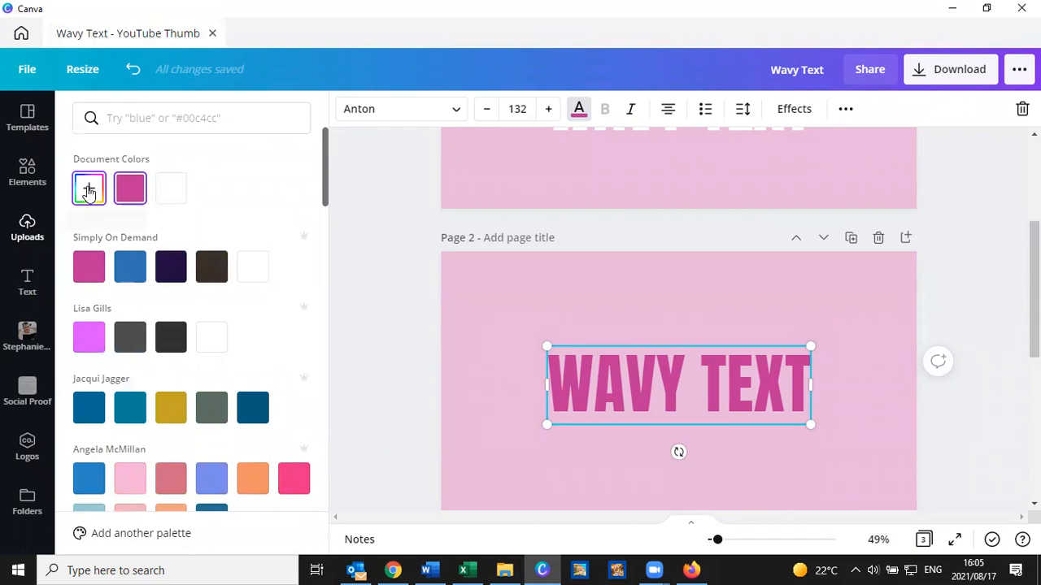
{"action": "left_click", "coordinate": [88, 188]}
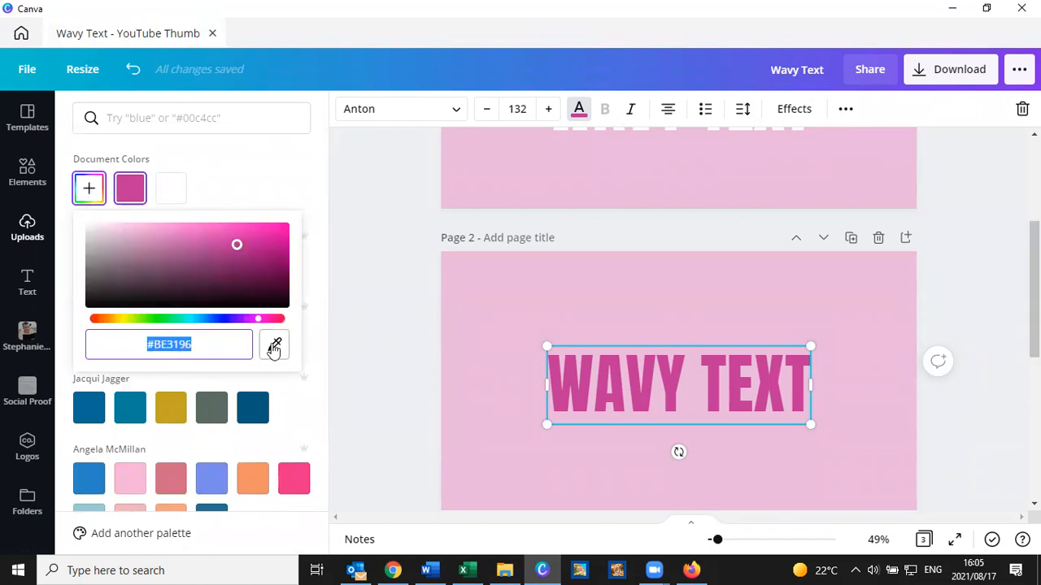
{"action": "mouse_move", "coordinate": [275, 348]}
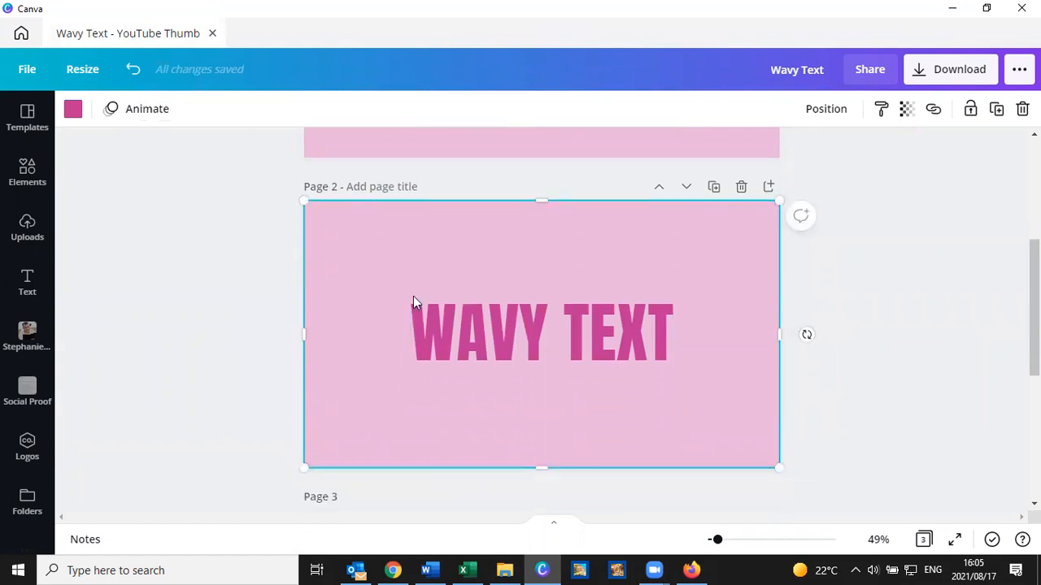
- Select the WAVY TEXT on page 2 and bring up the design's download settings
{"action": "scroll", "scroll_direction": "down", "scroll_amount": 3}
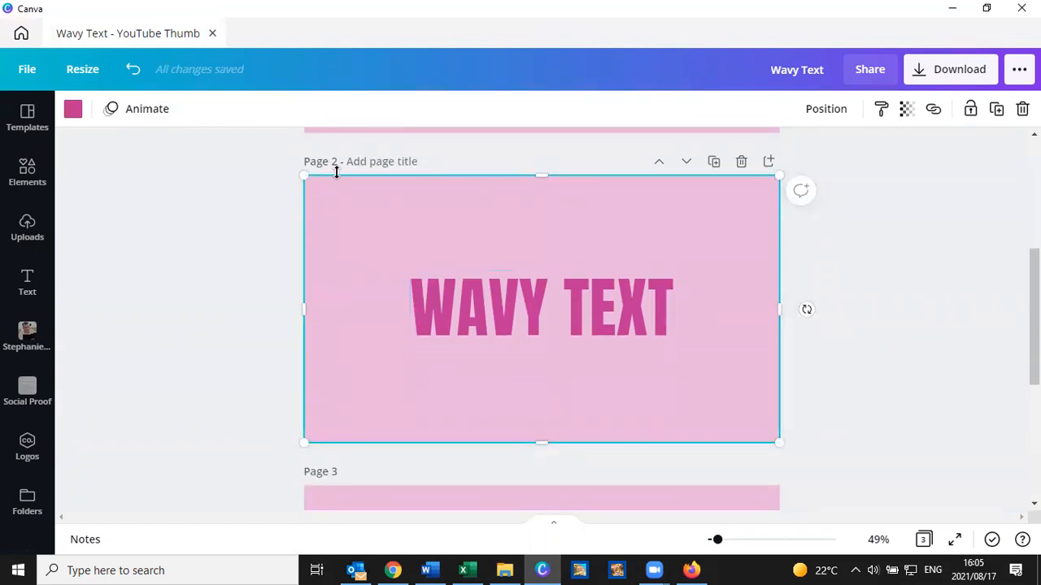
{"action": "left_click", "coordinate": [540, 309]}
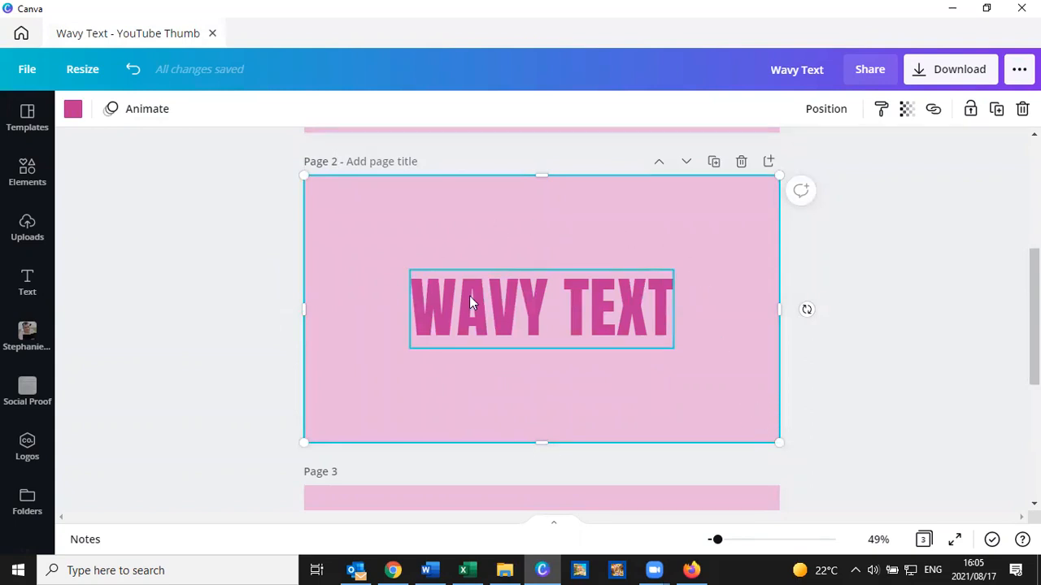
{"action": "mouse_move", "coordinate": [949, 68]}
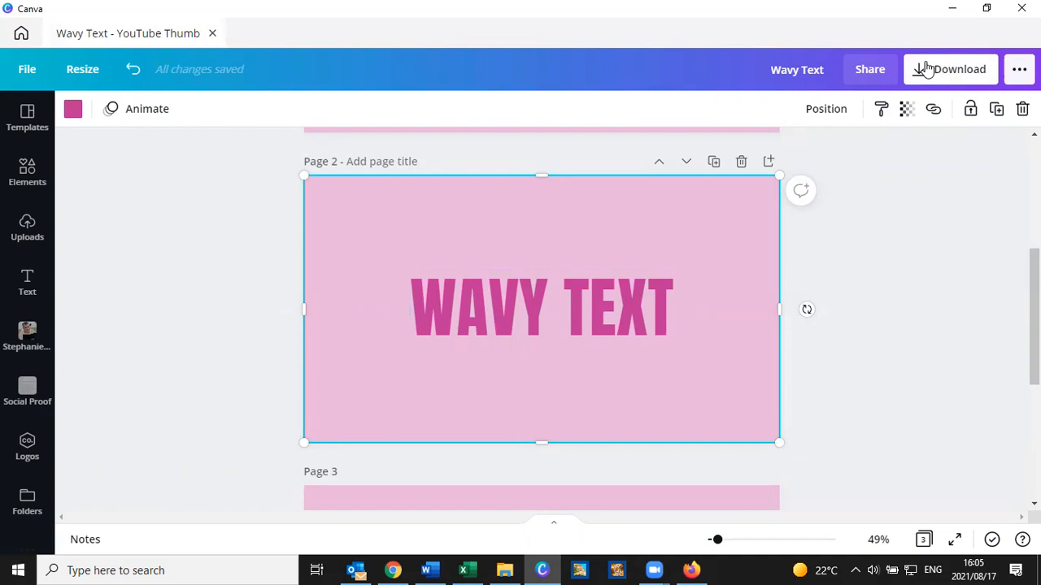
{"action": "left_click", "coordinate": [950, 68]}
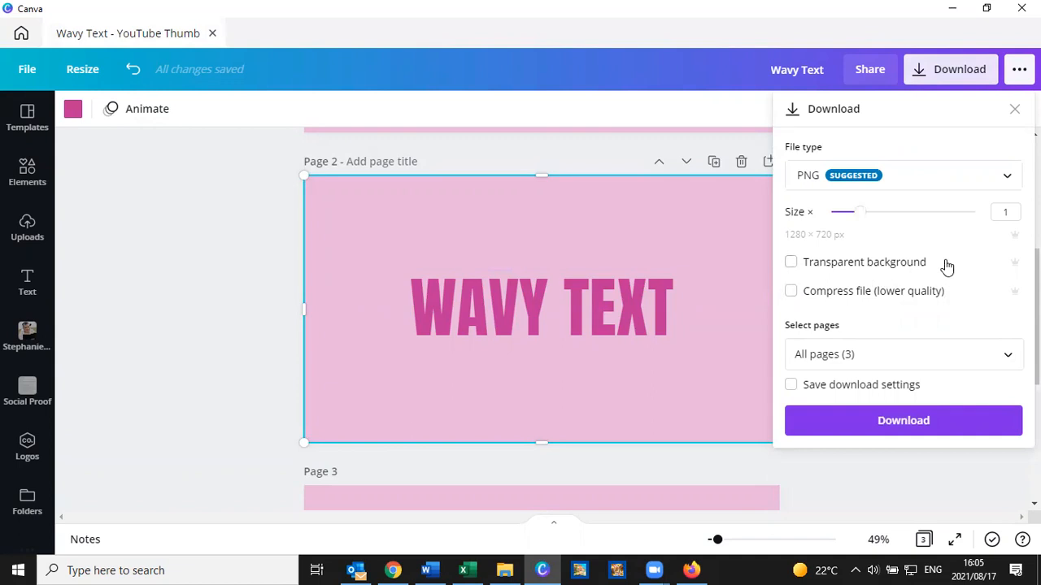
{"action": "mouse_move", "coordinate": [602, 371]}
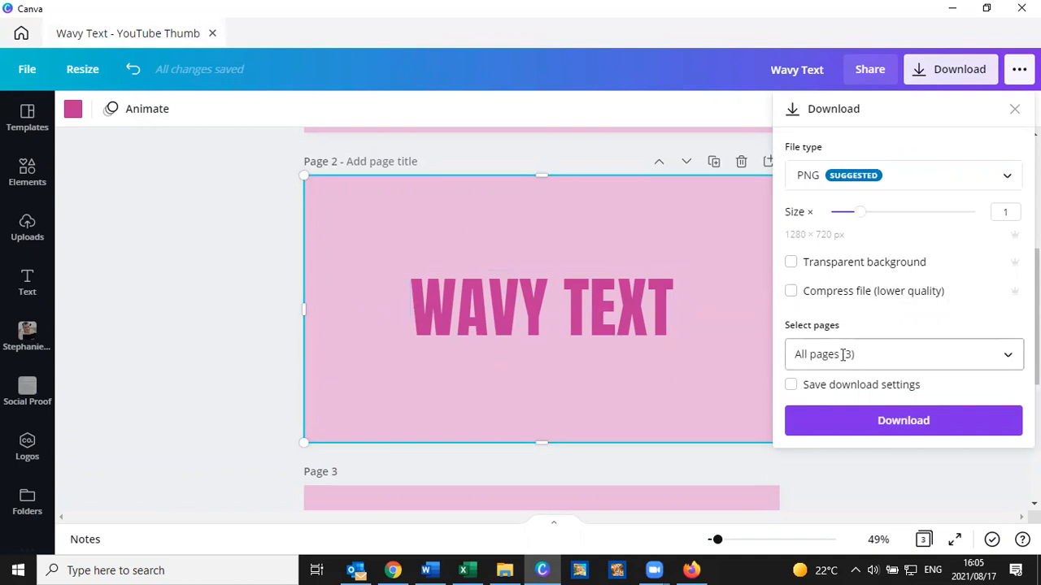
- Download only page 2 of the design as a PNG image
{"action": "left_click", "coordinate": [903, 354]}
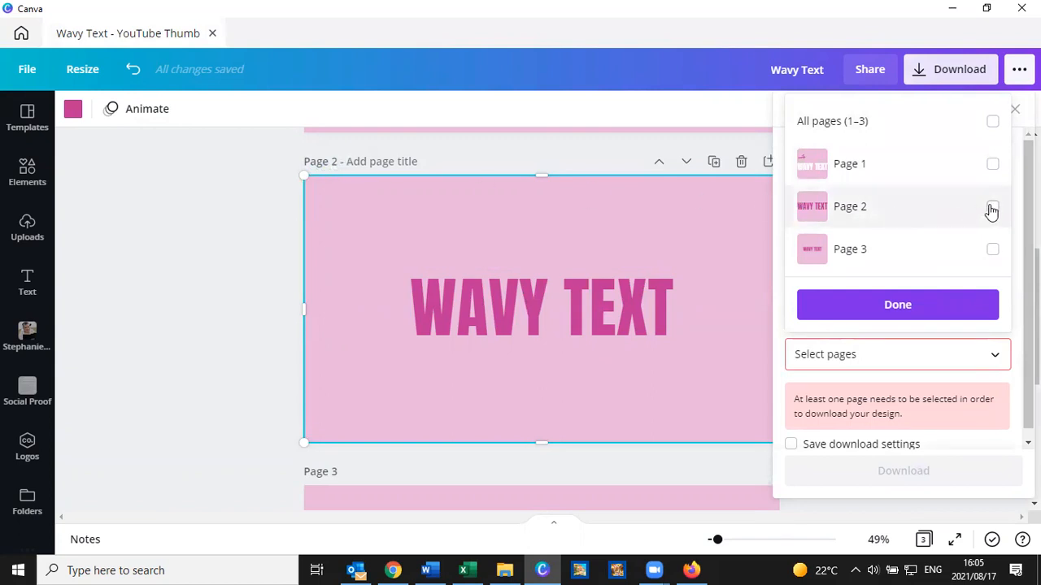
{"action": "left_click", "coordinate": [992, 205]}
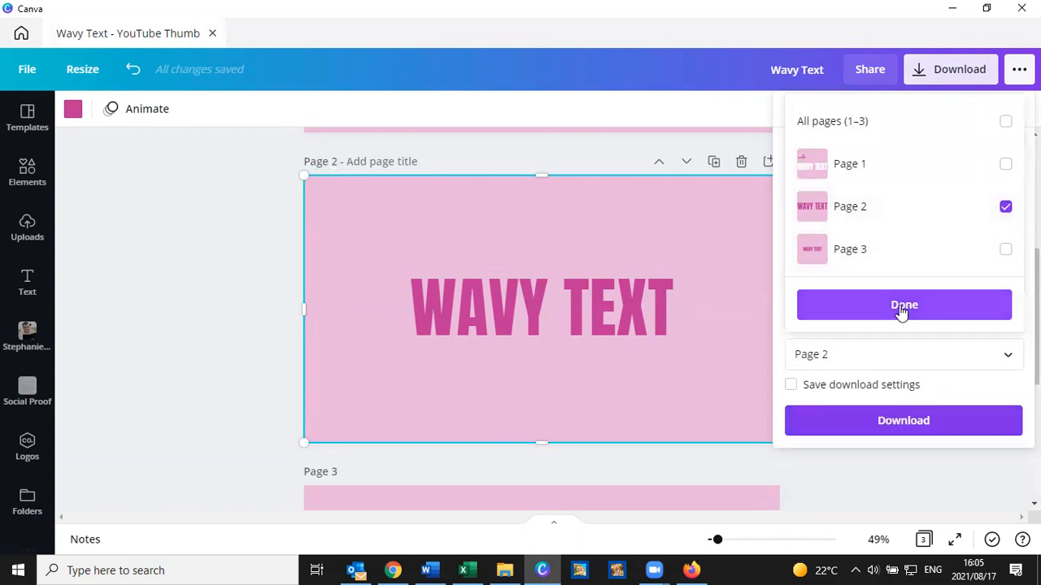
{"action": "left_click", "coordinate": [904, 305]}
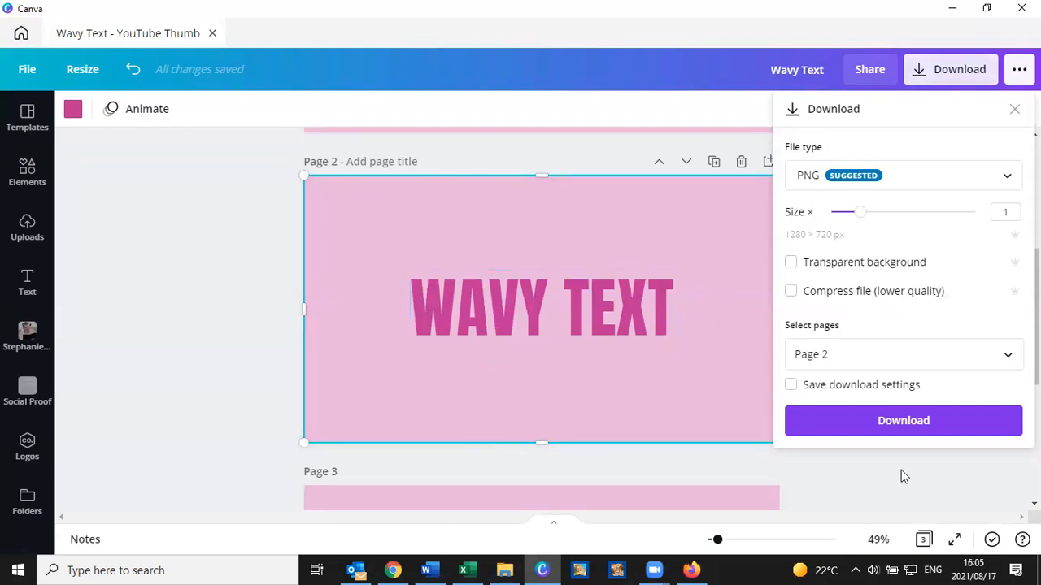
{"action": "left_click", "coordinate": [1015, 107]}
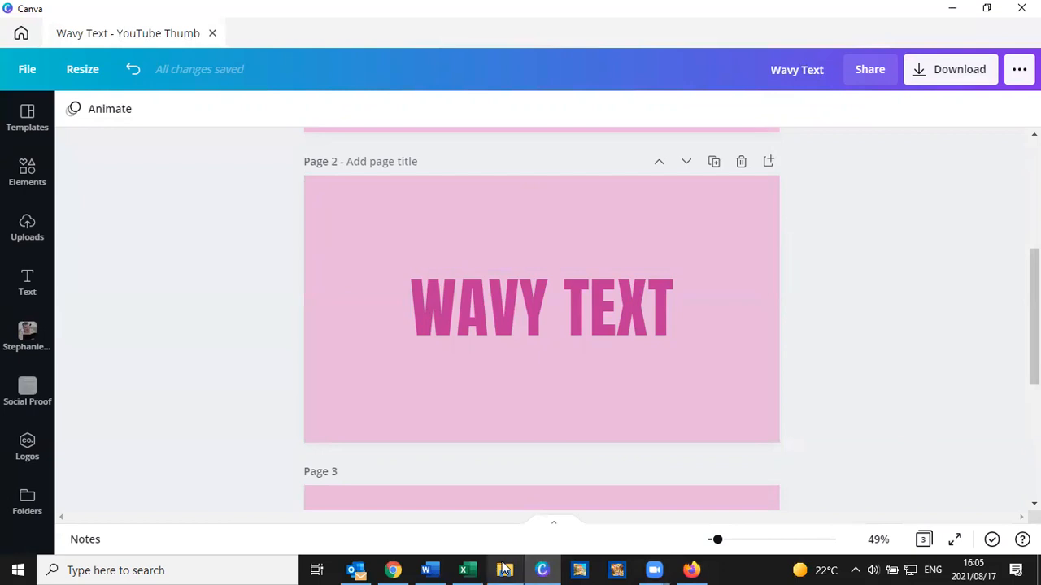
- Drag the downloaded Wavy Text PNG from the test folder into Canva's uploads
{"action": "left_click", "coordinate": [504, 570]}
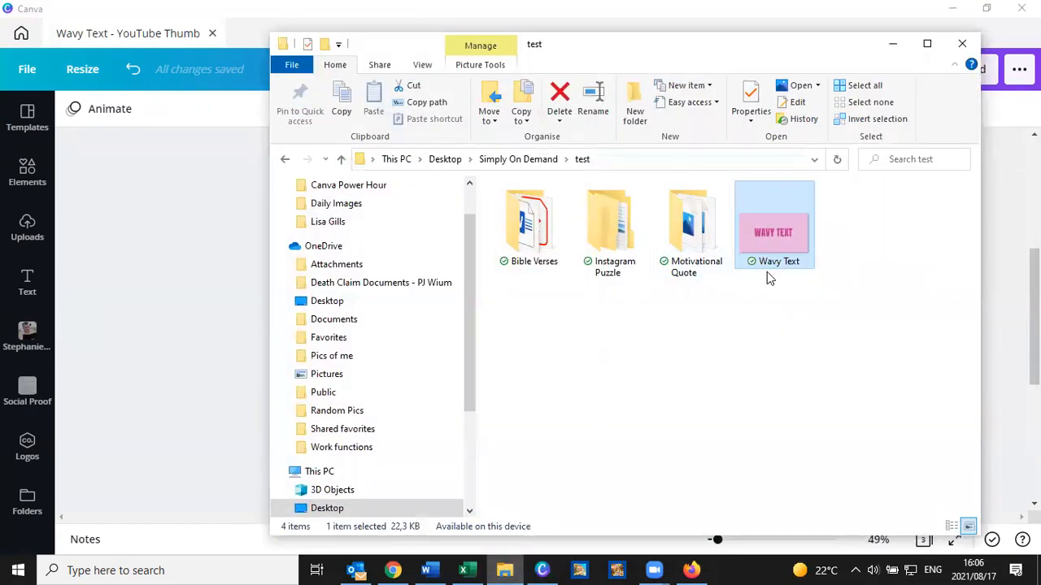
{"action": "mouse_move", "coordinate": [781, 241]}
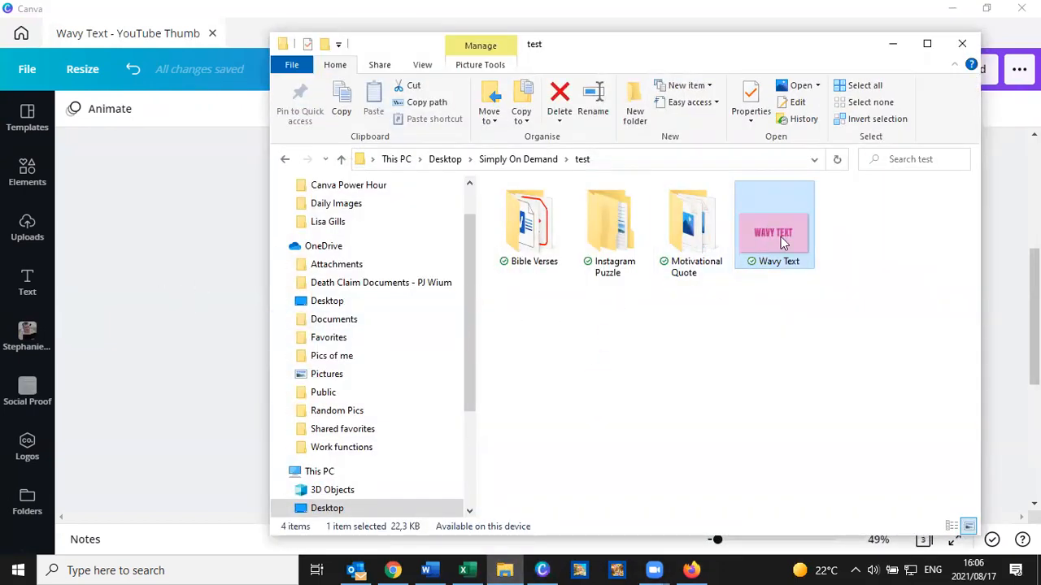
{"action": "left_click_drag", "start_coordinate": [774, 224], "coordinate": [143, 193]}
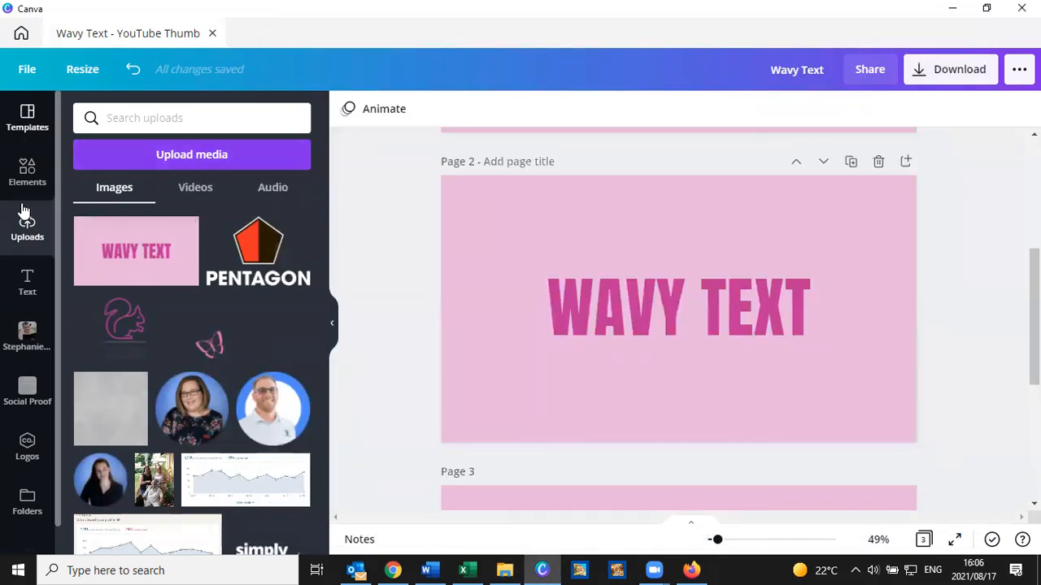
- Show the uploaded images and scroll down to the text-only page 3 to delete it
{"action": "left_click", "coordinate": [677, 307]}
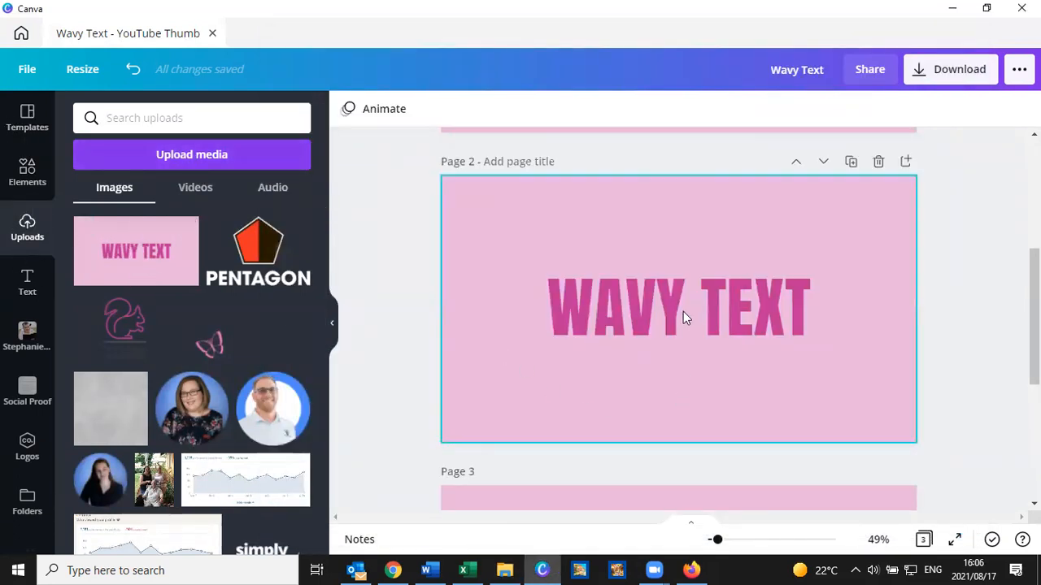
{"action": "scroll", "scroll_direction": "down", "scroll_amount": 3}
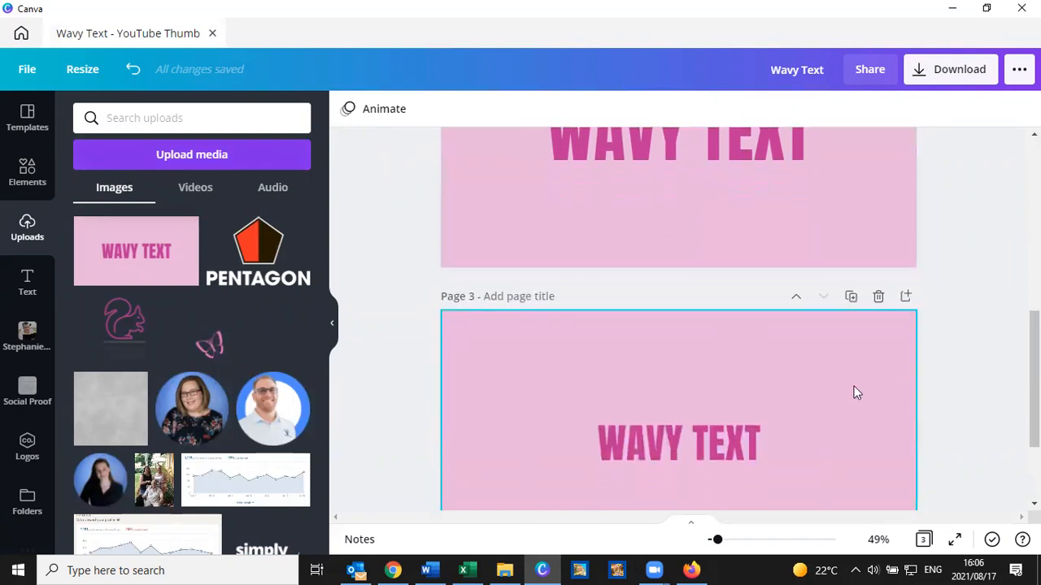
{"action": "scroll", "scroll_direction": "down", "scroll_amount": 3}
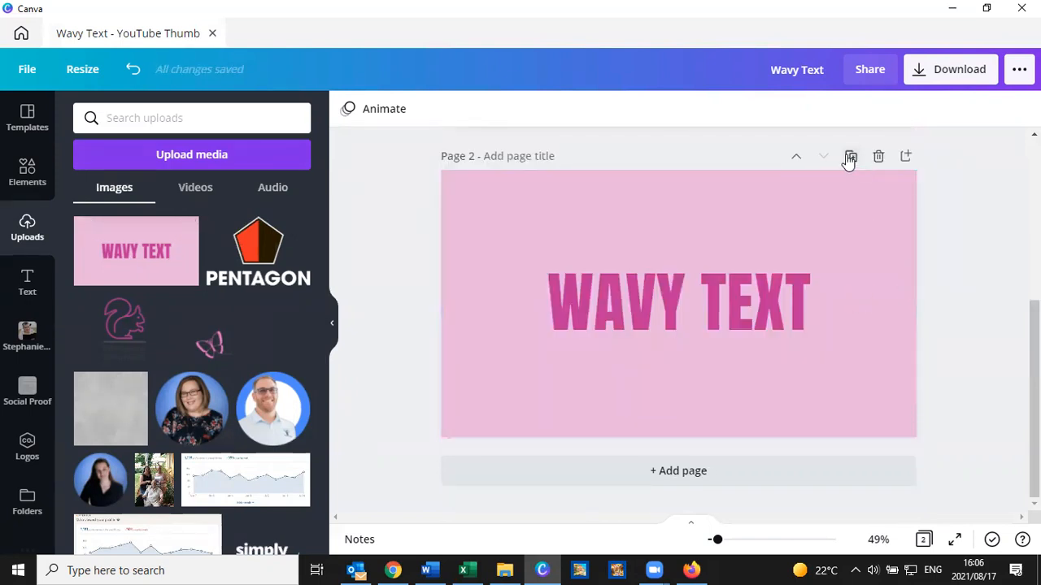
- Add a blank third page and place the uploaded Wavy Text image at its centre
{"action": "left_click", "coordinate": [851, 156]}
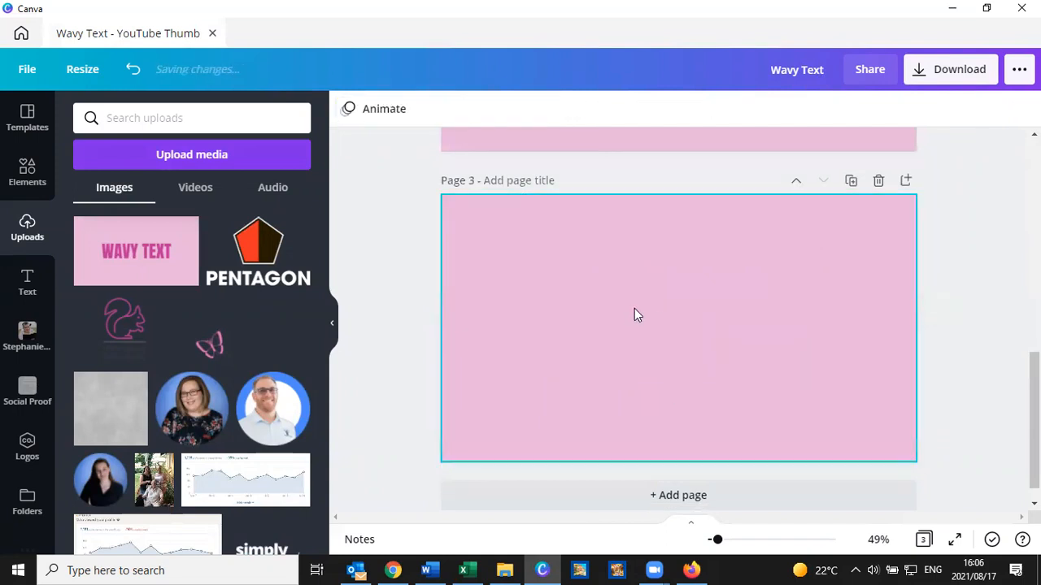
{"action": "mouse_move", "coordinate": [592, 373]}
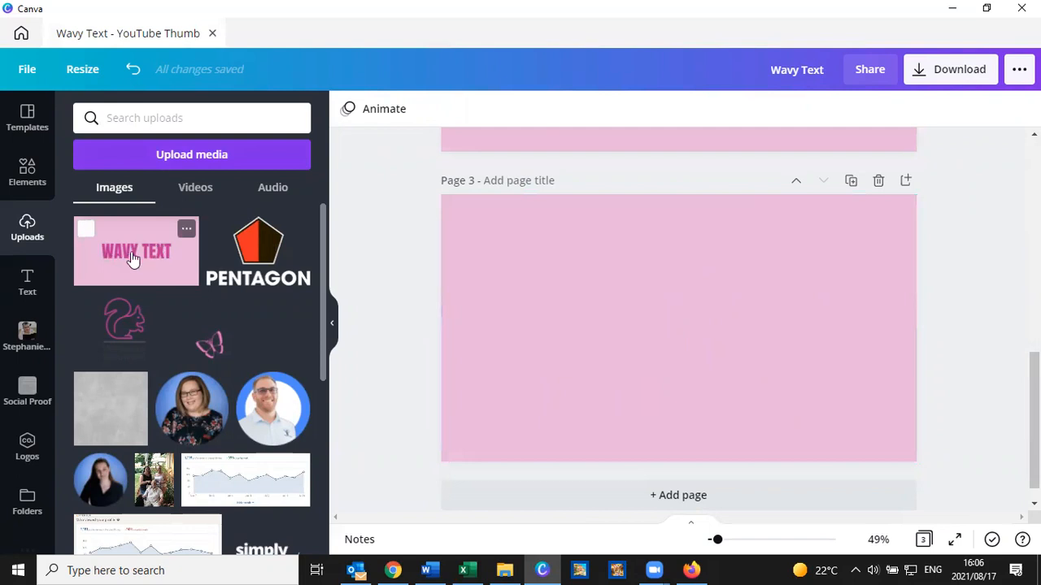
{"action": "left_click", "coordinate": [137, 250]}
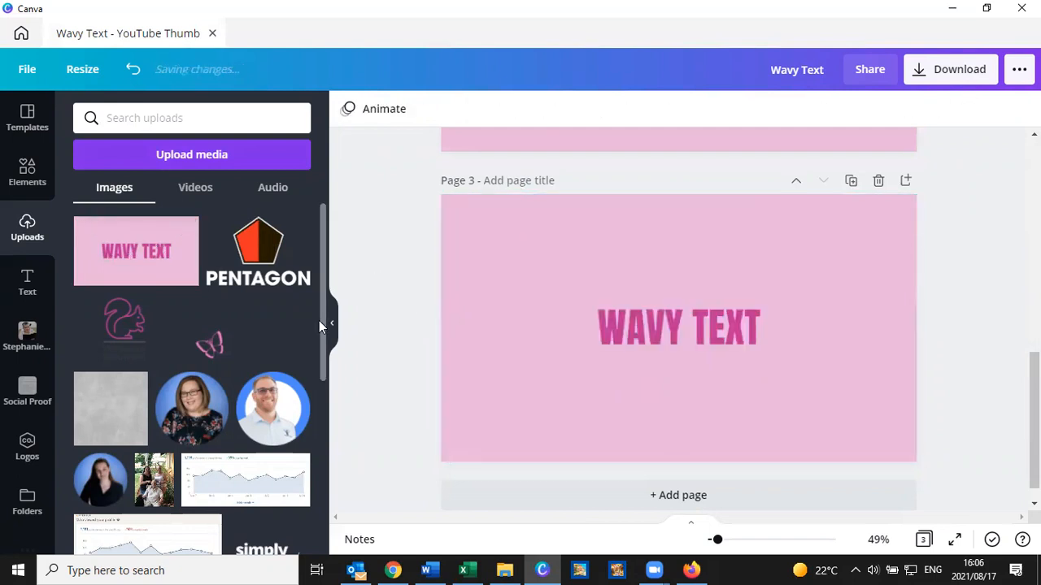
{"action": "left_click", "coordinate": [332, 323]}
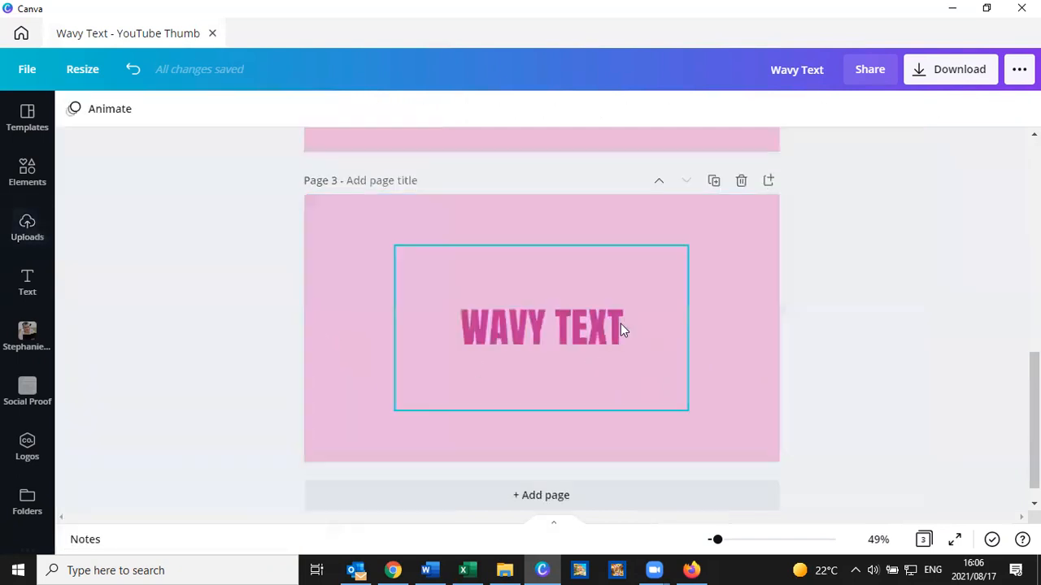
{"action": "left_click_drag", "start_coordinate": [540, 328], "coordinate": [582, 322]}
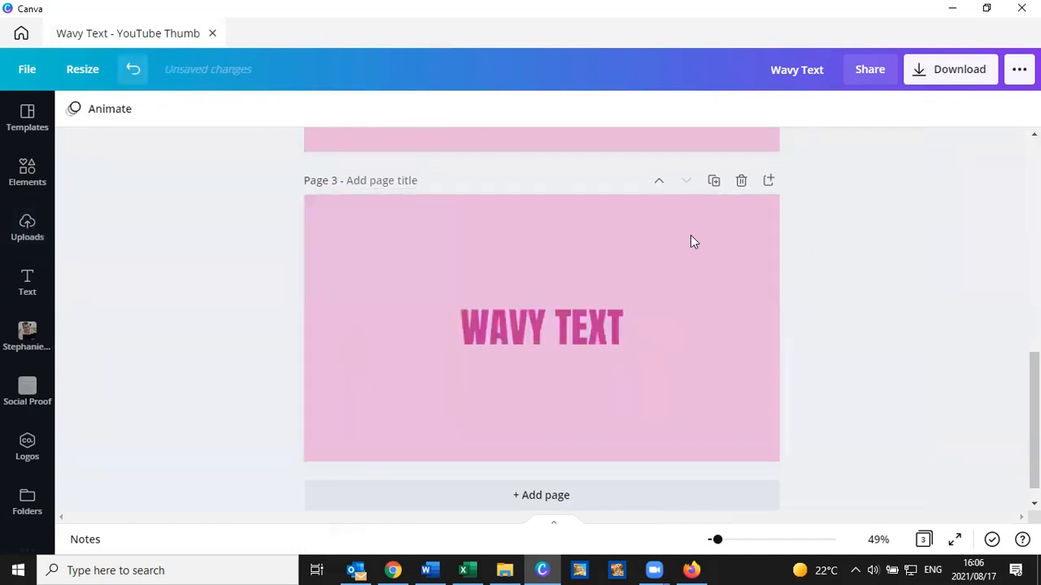
{"action": "left_click", "coordinate": [540, 325]}
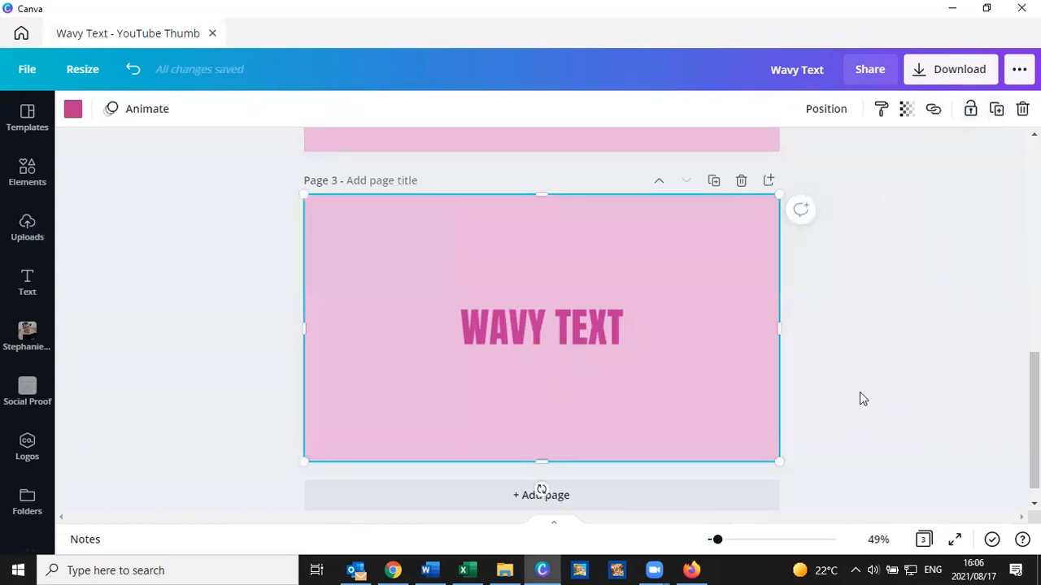
{"action": "left_click", "coordinate": [540, 328]}
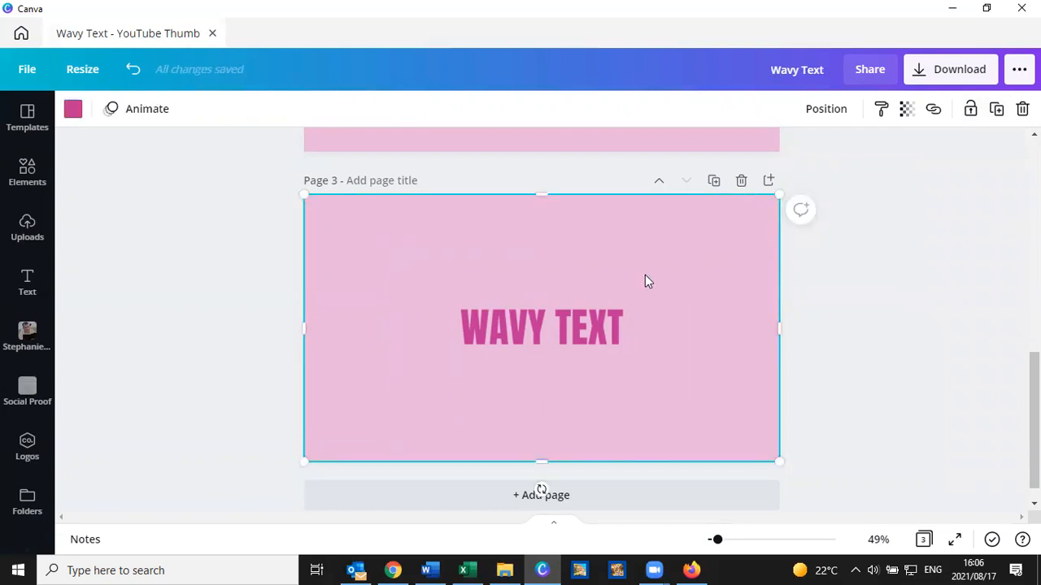
{"action": "left_click", "coordinate": [540, 328]}
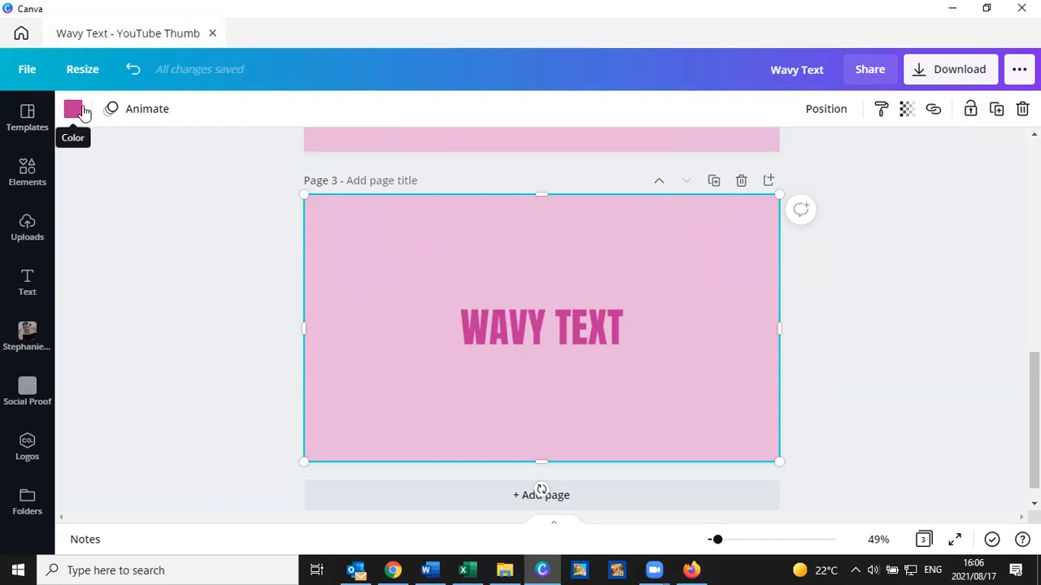
{"action": "left_click", "coordinate": [540, 328]}
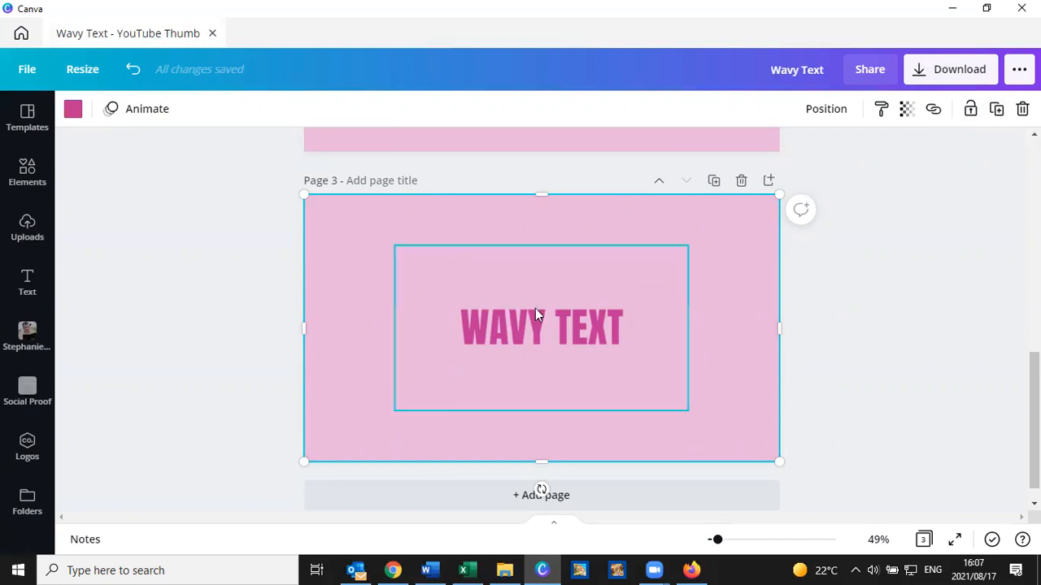
{"action": "mouse_move", "coordinate": [524, 324]}
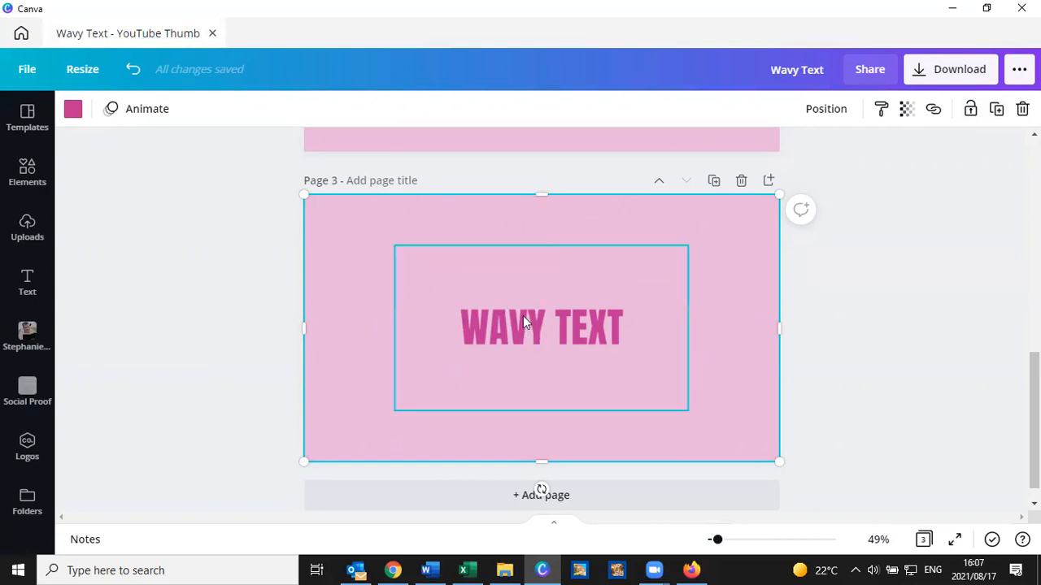
{"action": "mouse_move", "coordinate": [566, 326]}
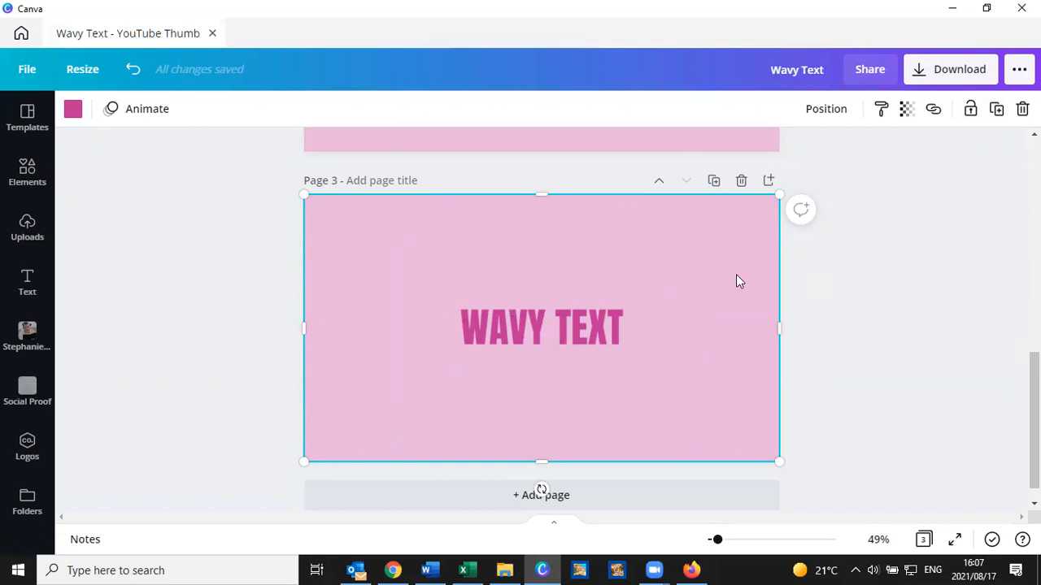
{"action": "left_click", "coordinate": [540, 328]}
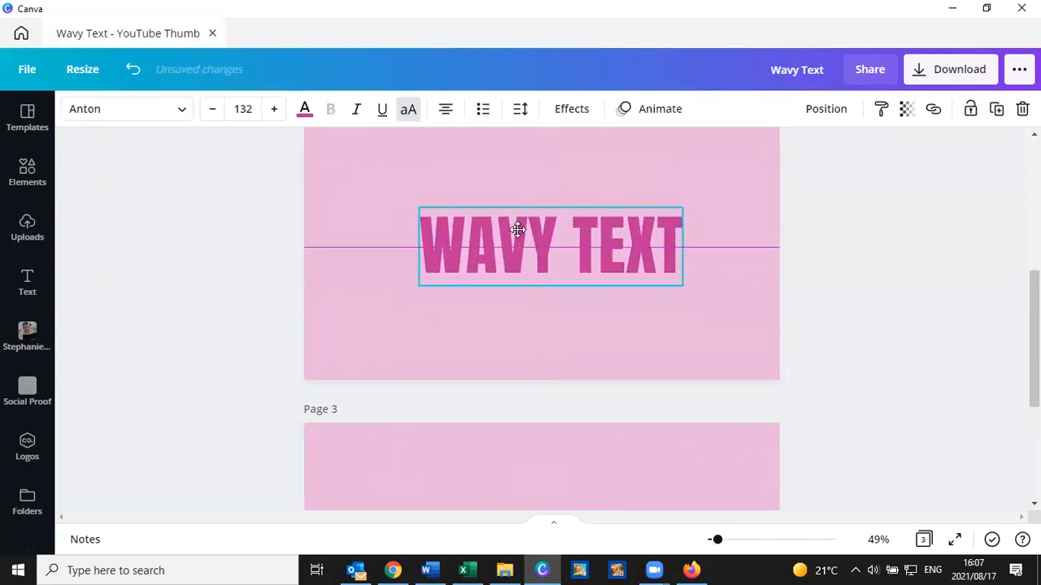
- Snap the WAVY TEXT heading to page 2's horizontal centre and return to page 3
{"action": "left_click_drag", "start_coordinate": [518, 247], "coordinate": [524, 244]}
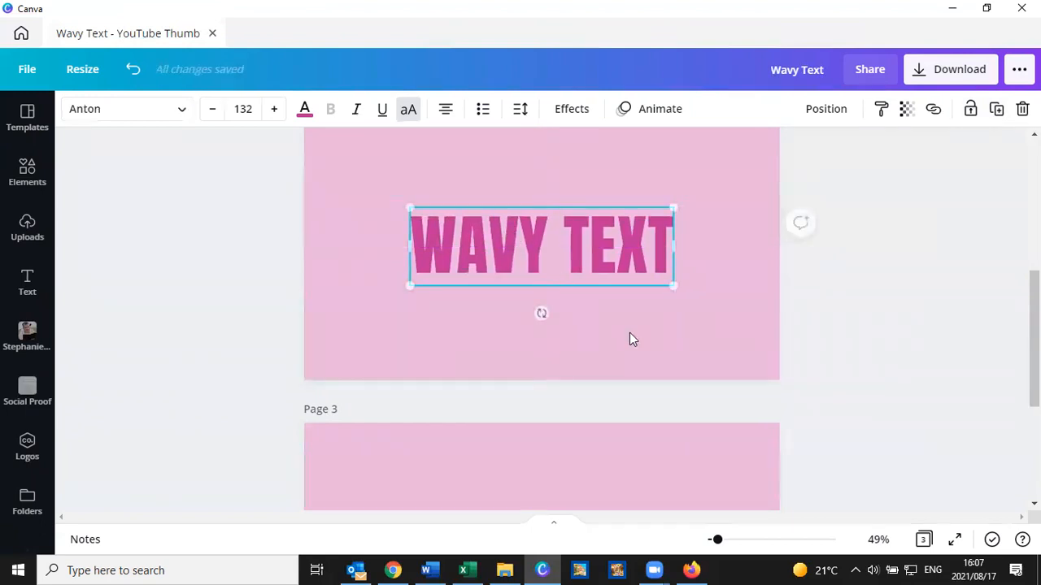
{"action": "scroll", "scroll_direction": "down", "scroll_amount": 3}
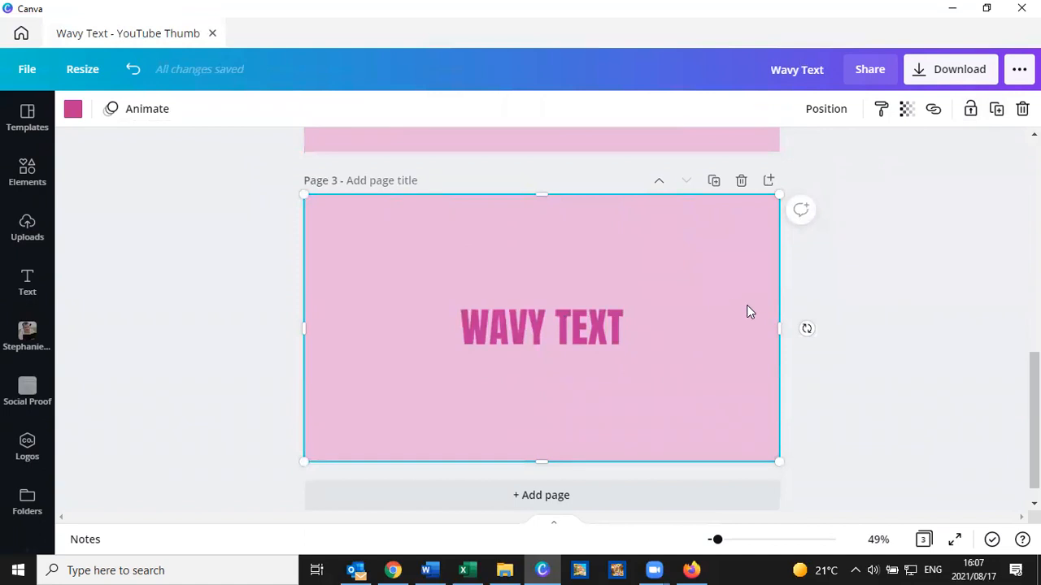
{"action": "mouse_move", "coordinate": [726, 234]}
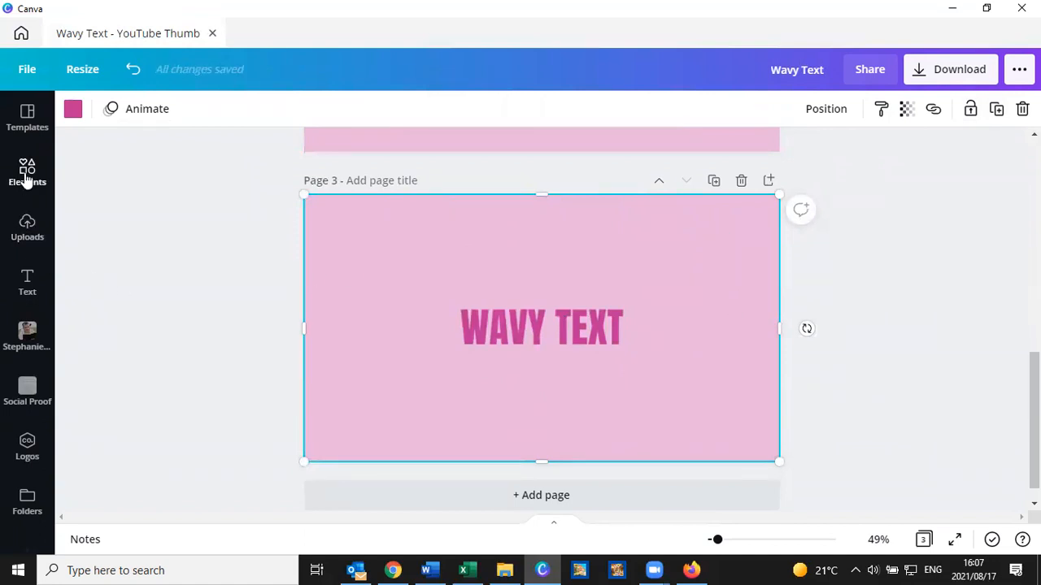
- Let the WAVY TEXT image load on page 3, then deselect it on the pink canvas
{"action": "left_click", "coordinate": [26, 170]}
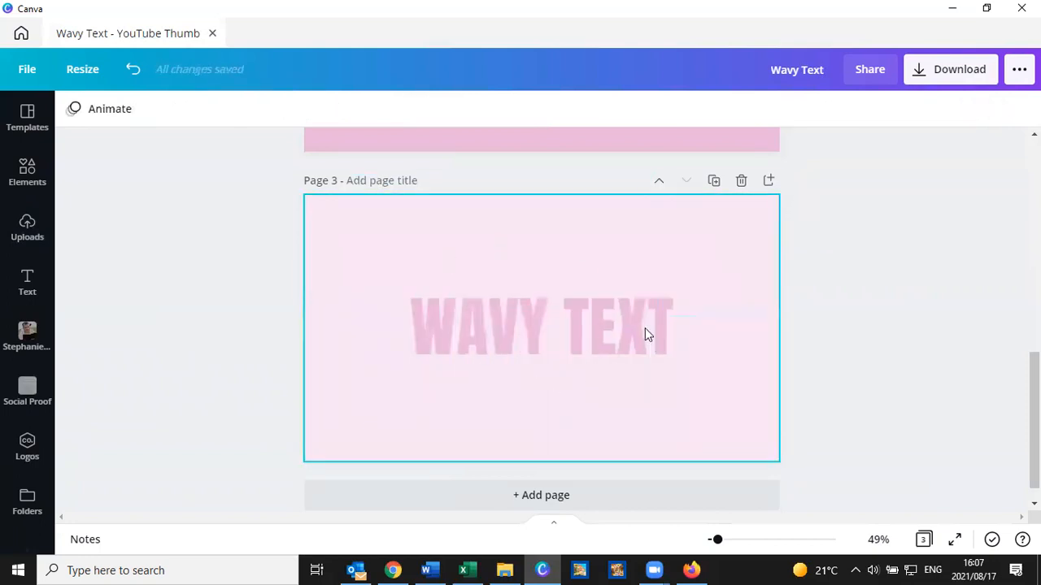
{"action": "mouse_move", "coordinate": [593, 325]}
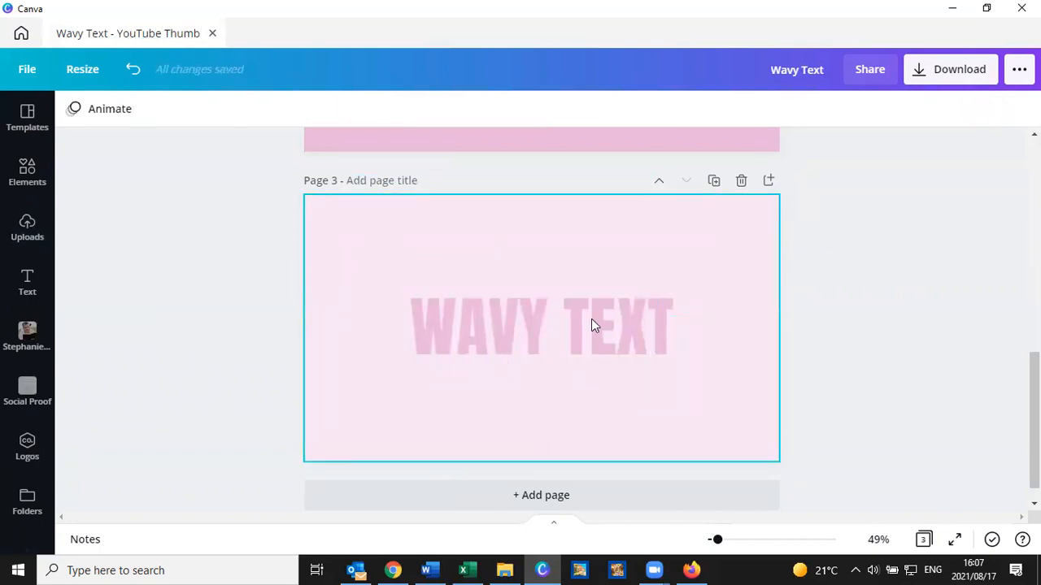
{"action": "mouse_move", "coordinate": [133, 68]}
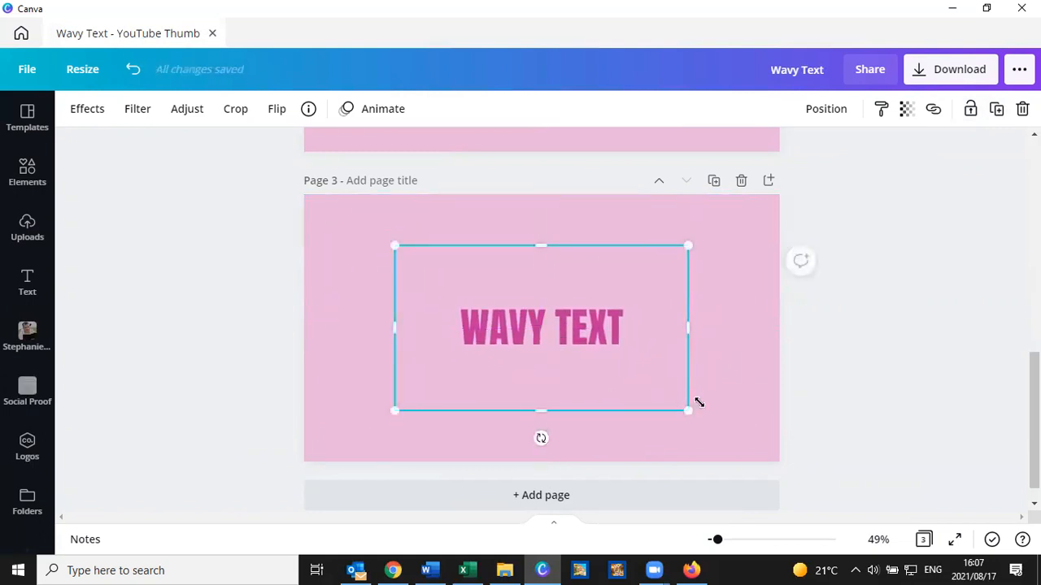
{"action": "left_click", "coordinate": [276, 346]}
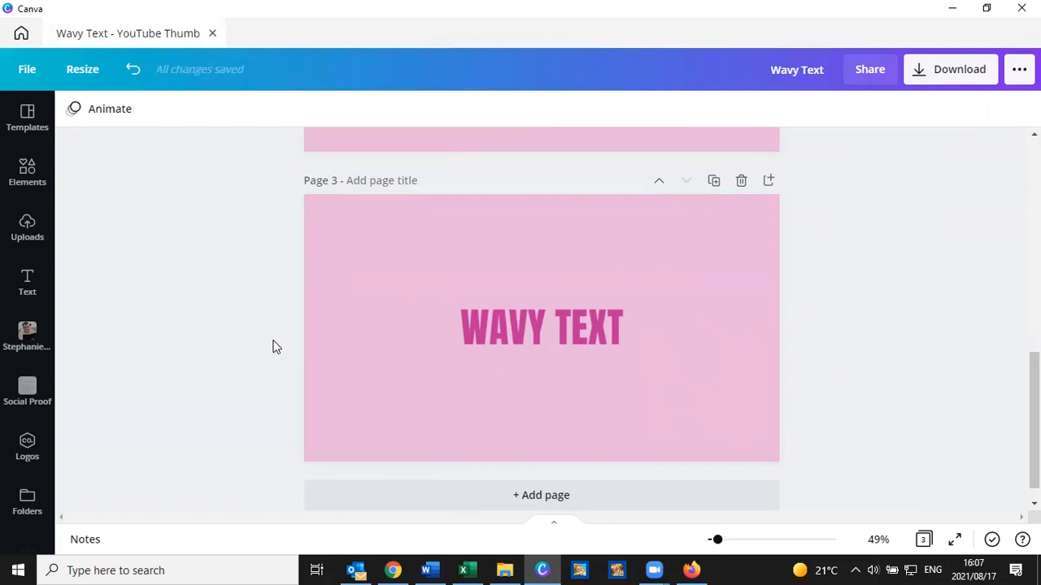
{"action": "left_click", "coordinate": [540, 329]}
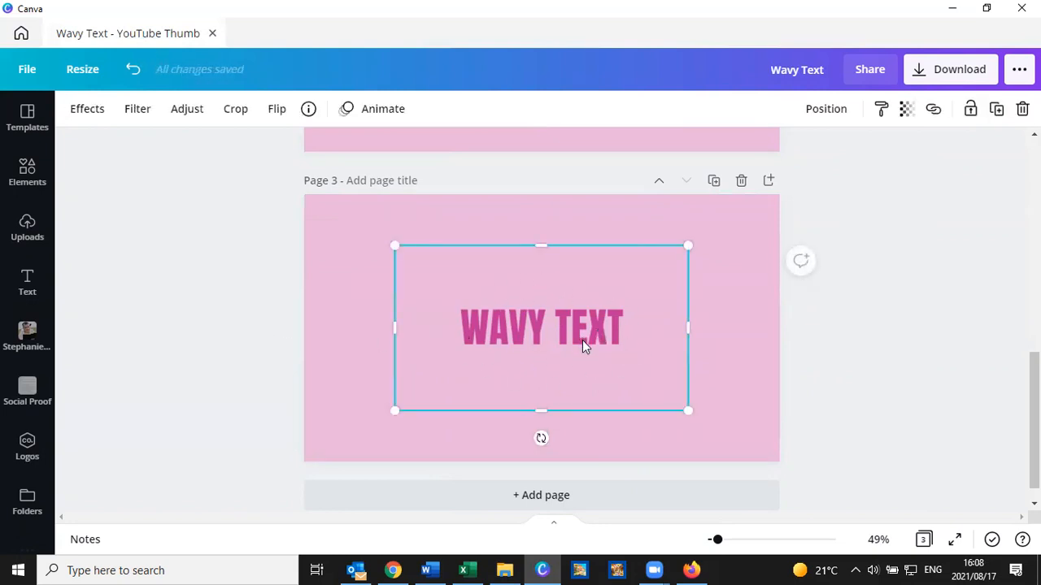
{"action": "scroll", "scroll_direction": "up", "scroll_amount": 3}
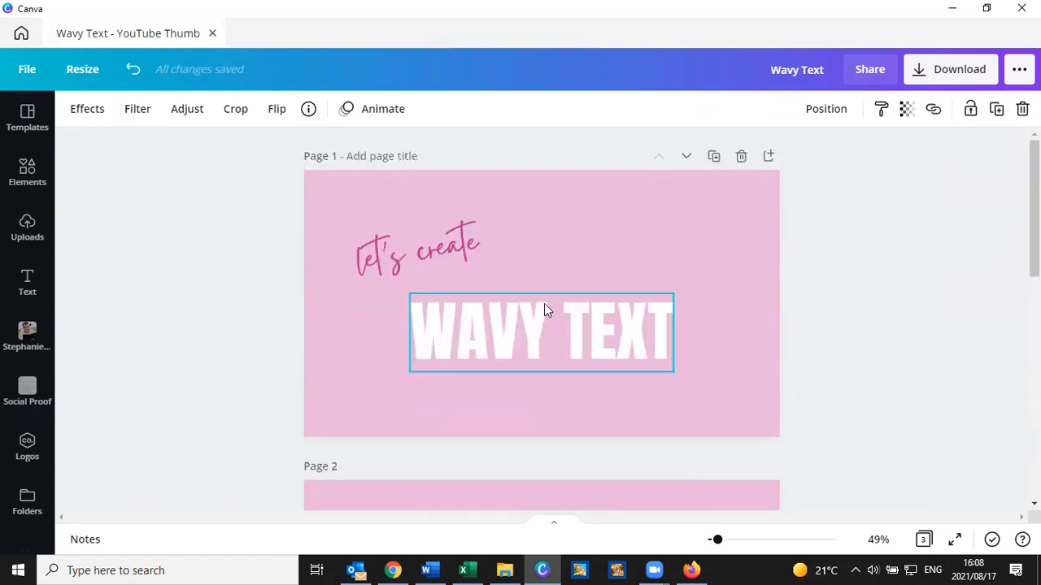
{"action": "mouse_move", "coordinate": [535, 340]}
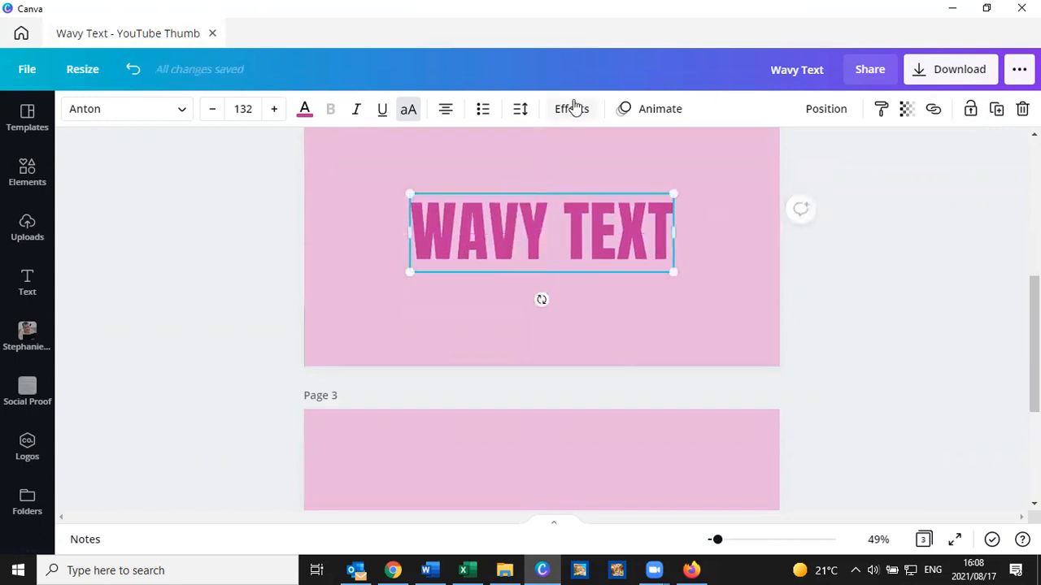
{"action": "left_click", "coordinate": [571, 108]}
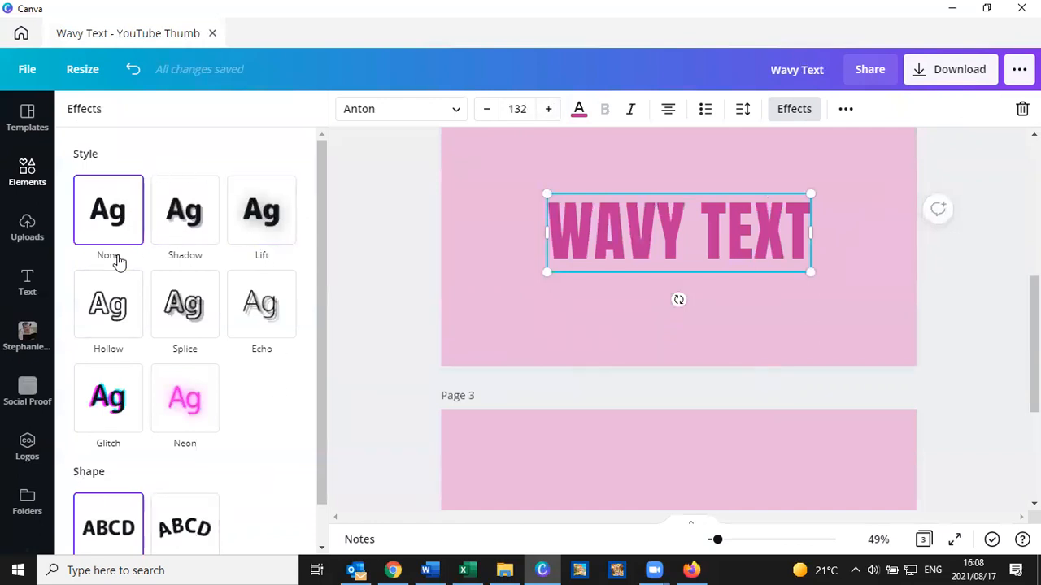
{"action": "scroll", "scroll_direction": "down", "scroll_amount": 3}
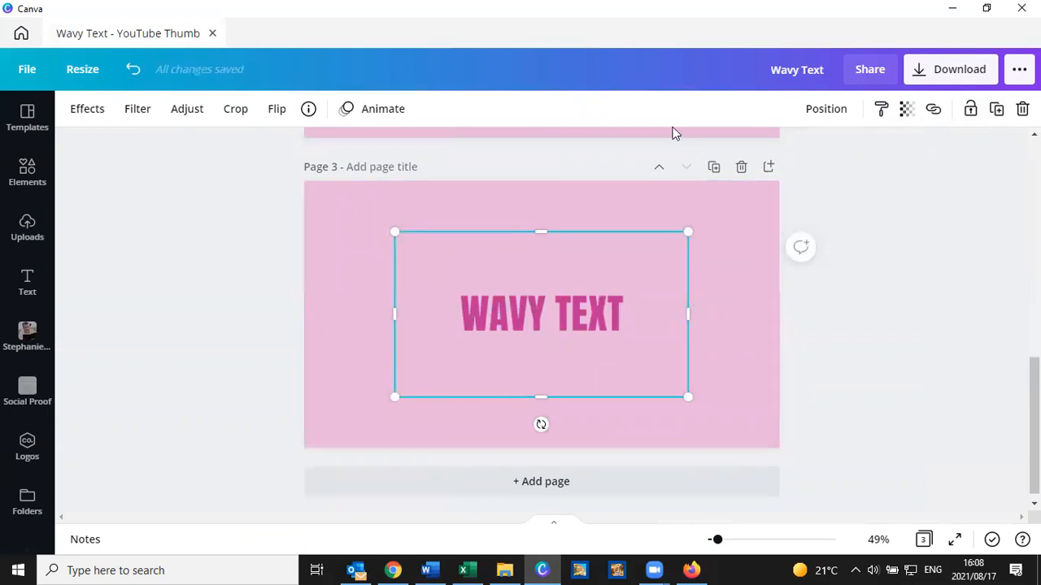
{"action": "mouse_move", "coordinate": [740, 117]}
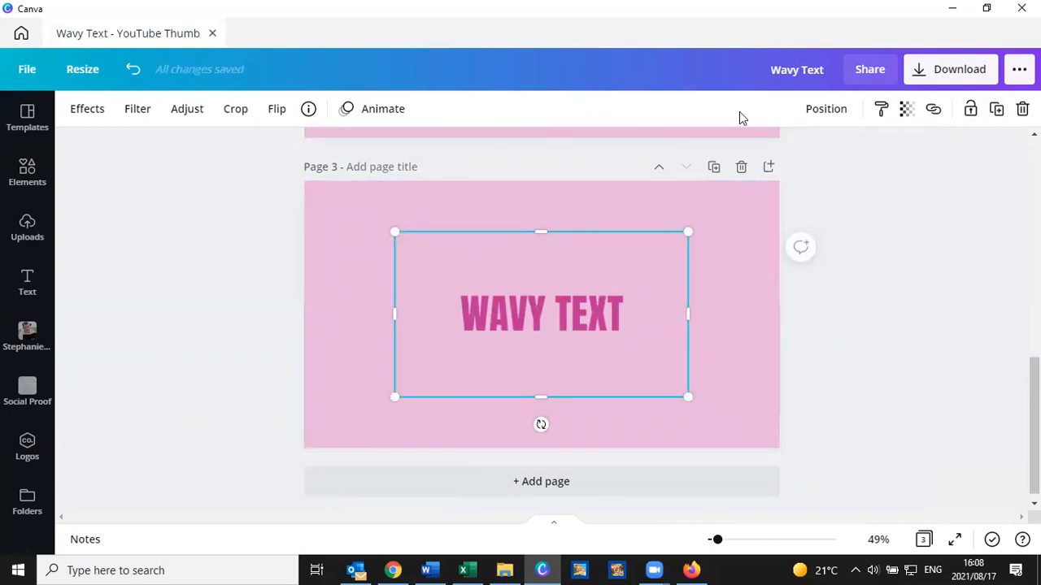
{"action": "mouse_move", "coordinate": [749, 140]}
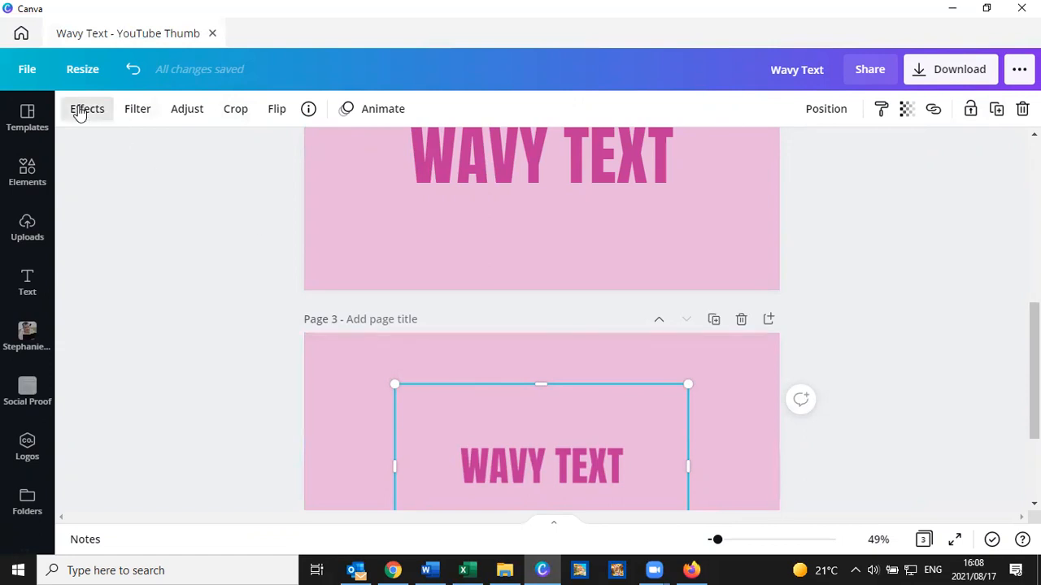
- Show every Liquify distortion style in Effects for page 3's WAVY TEXT image
{"action": "left_click", "coordinate": [86, 108]}
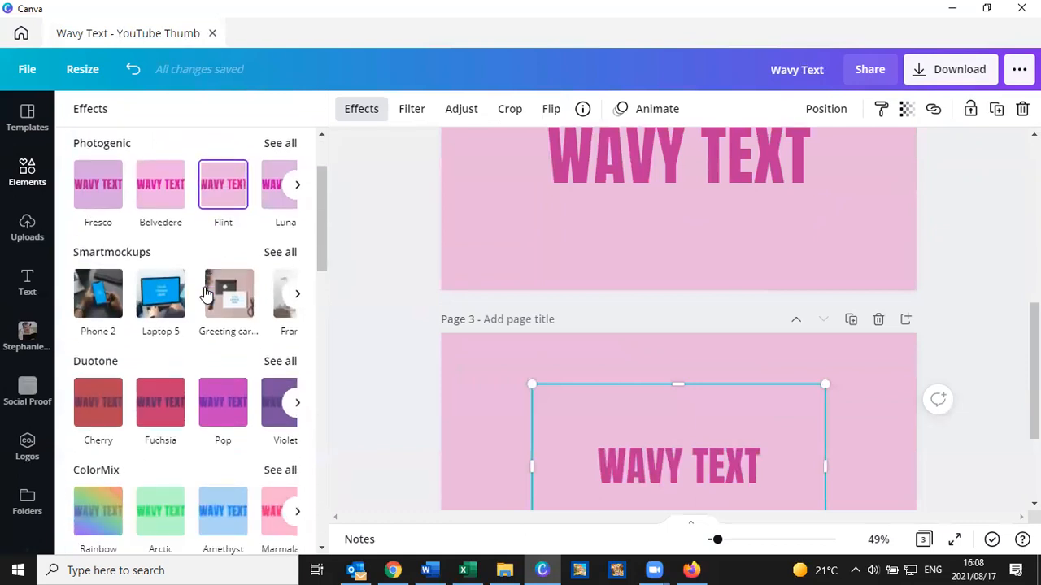
{"action": "scroll", "scroll_direction": "down", "scroll_amount": 3}
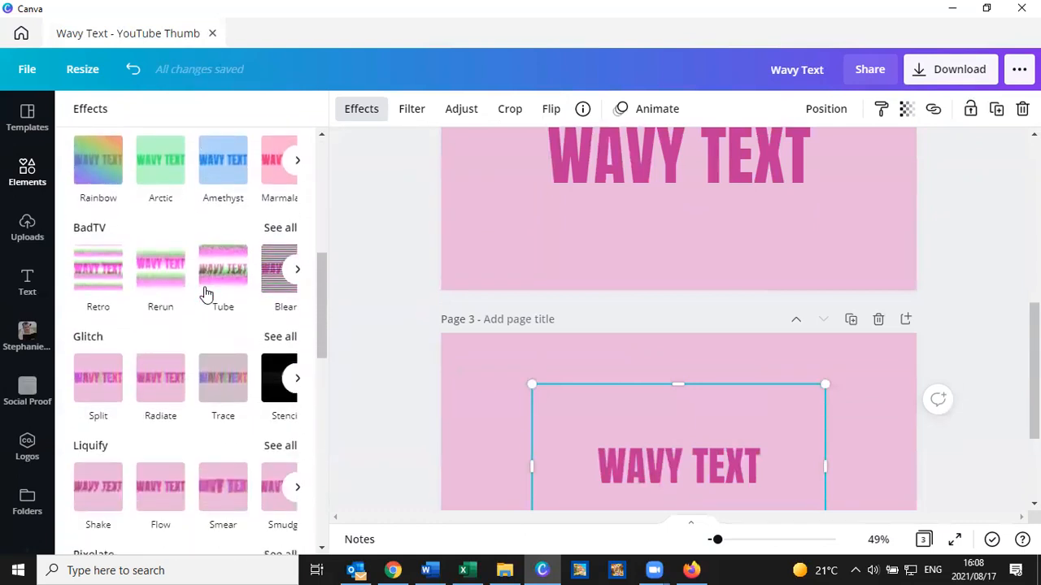
{"action": "scroll", "scroll_direction": "down", "scroll_amount": 3}
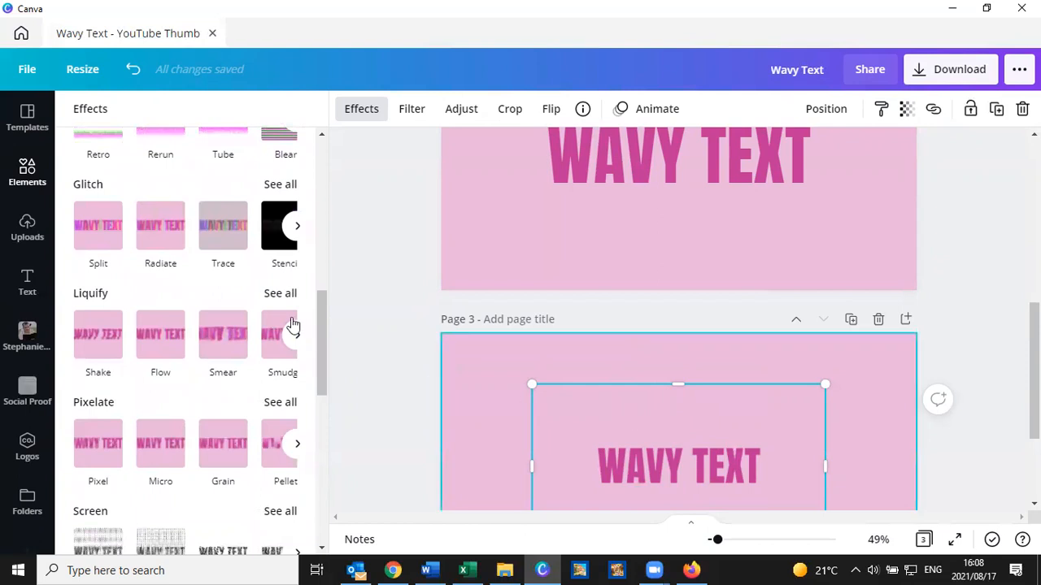
{"action": "mouse_move", "coordinate": [97, 306]}
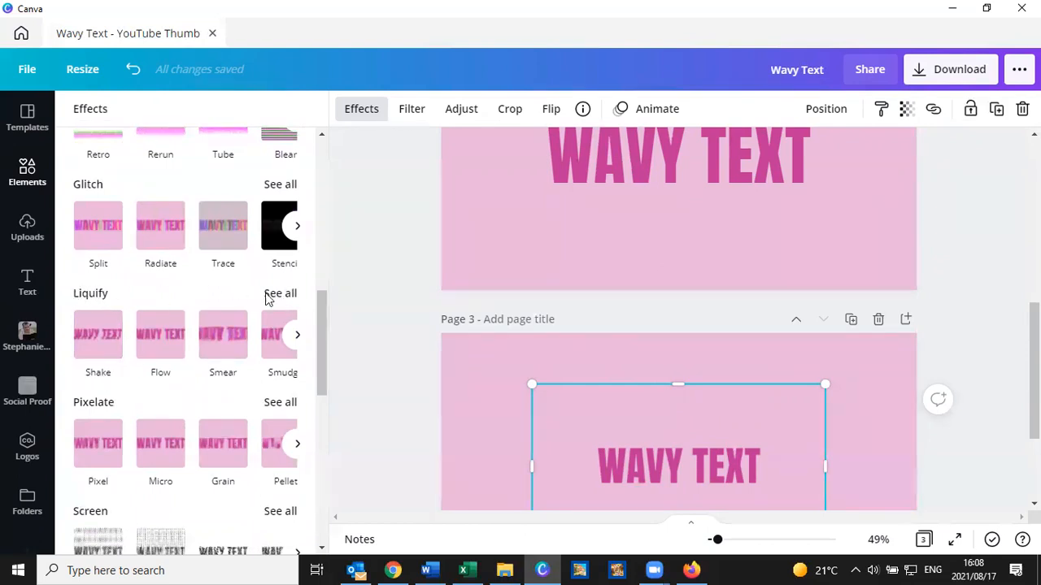
{"action": "left_click", "coordinate": [280, 292]}
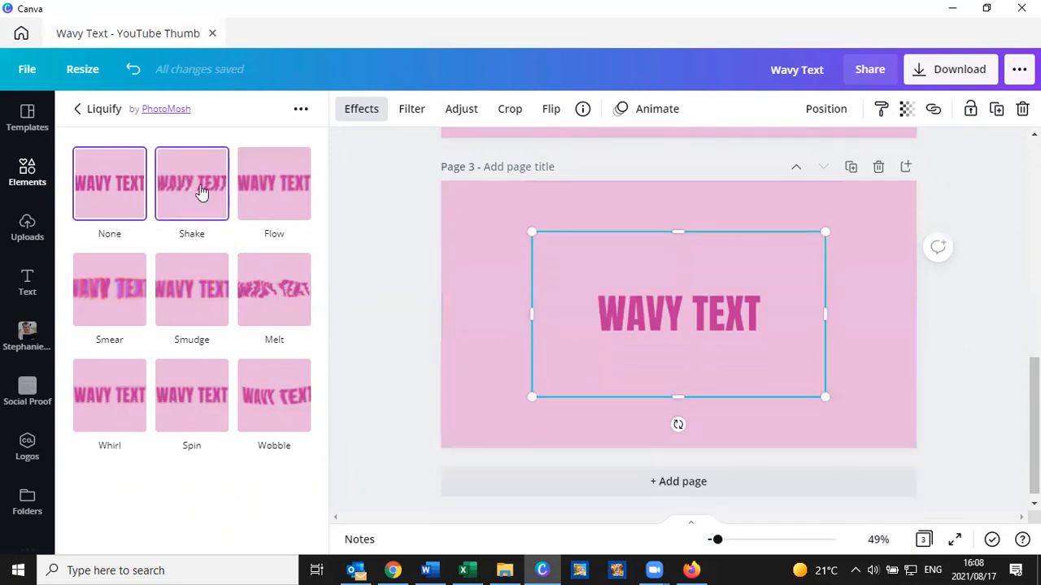
- Preview Shake, Flow, Smear, Smudge, Melt and Spin, then settle on the Wobble distortion
{"action": "left_click", "coordinate": [192, 182]}
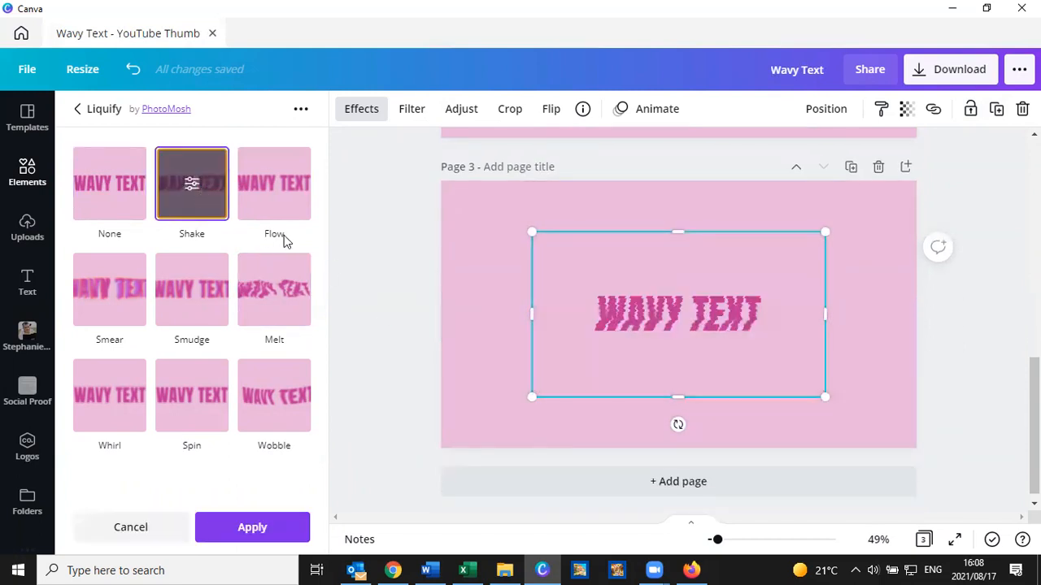
{"action": "left_click", "coordinate": [274, 182]}
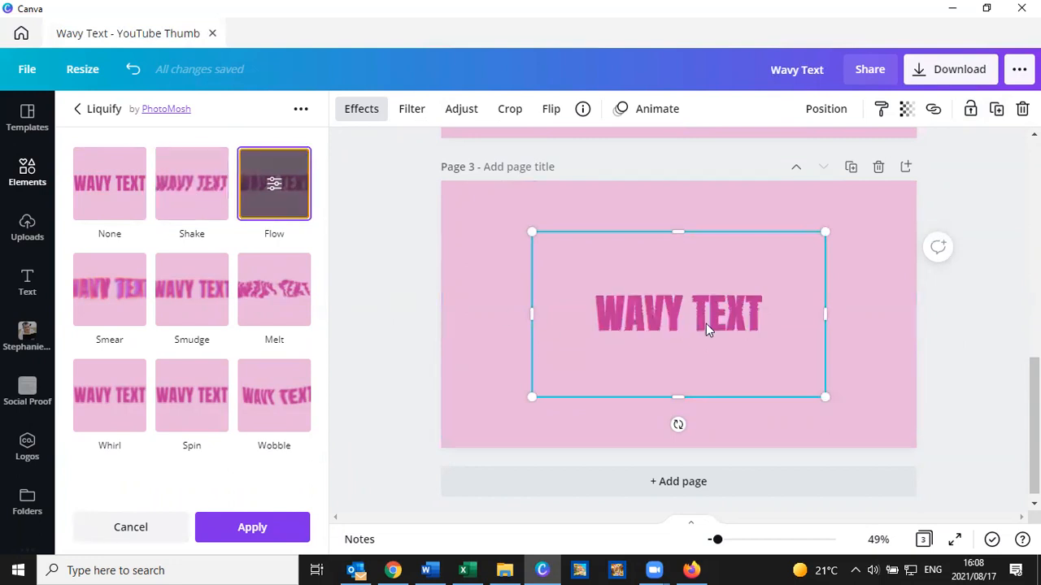
{"action": "mouse_move", "coordinate": [729, 359]}
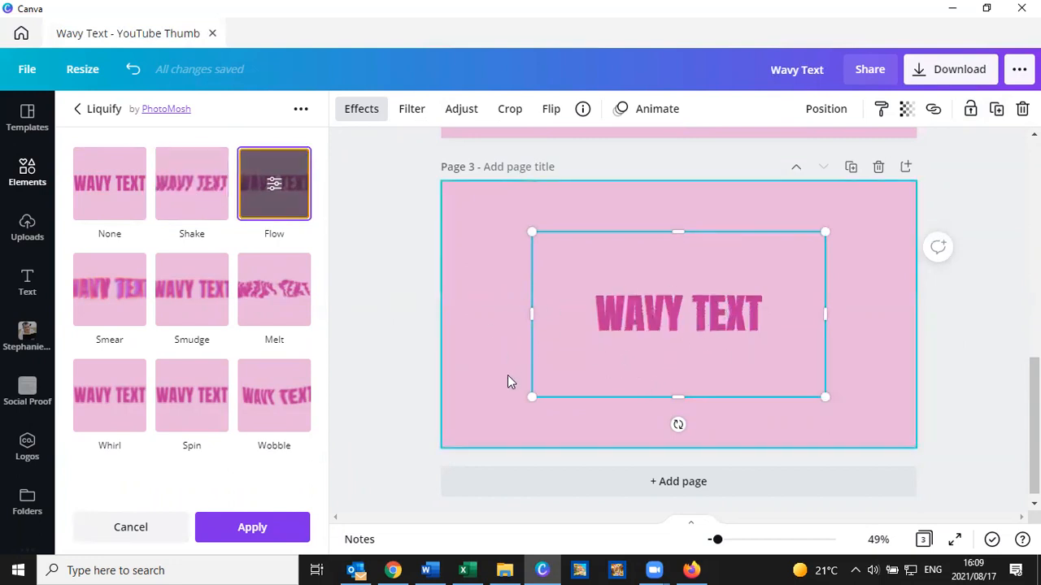
{"action": "left_click", "coordinate": [109, 290]}
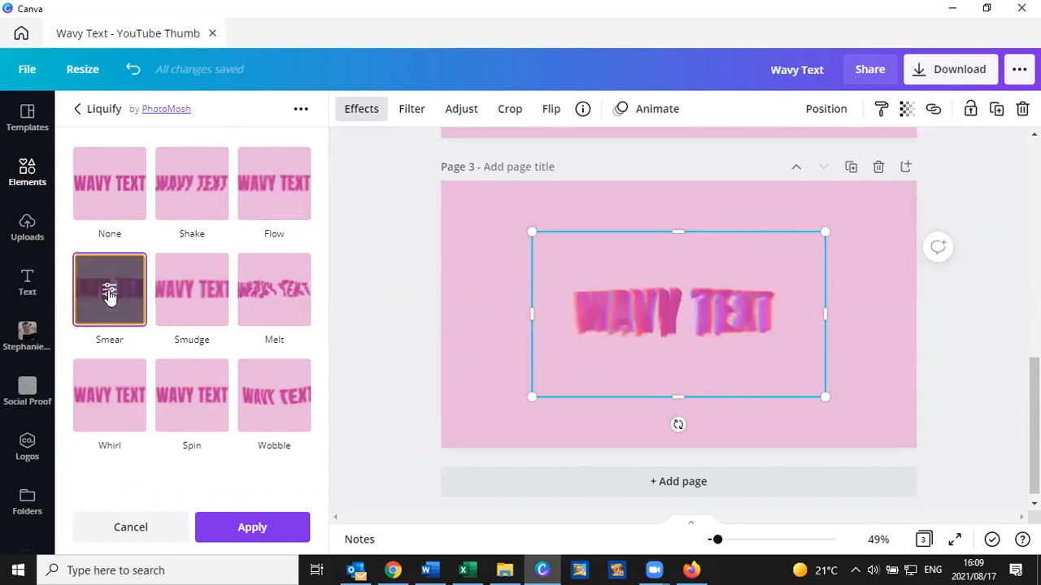
{"action": "left_click", "coordinate": [192, 290]}
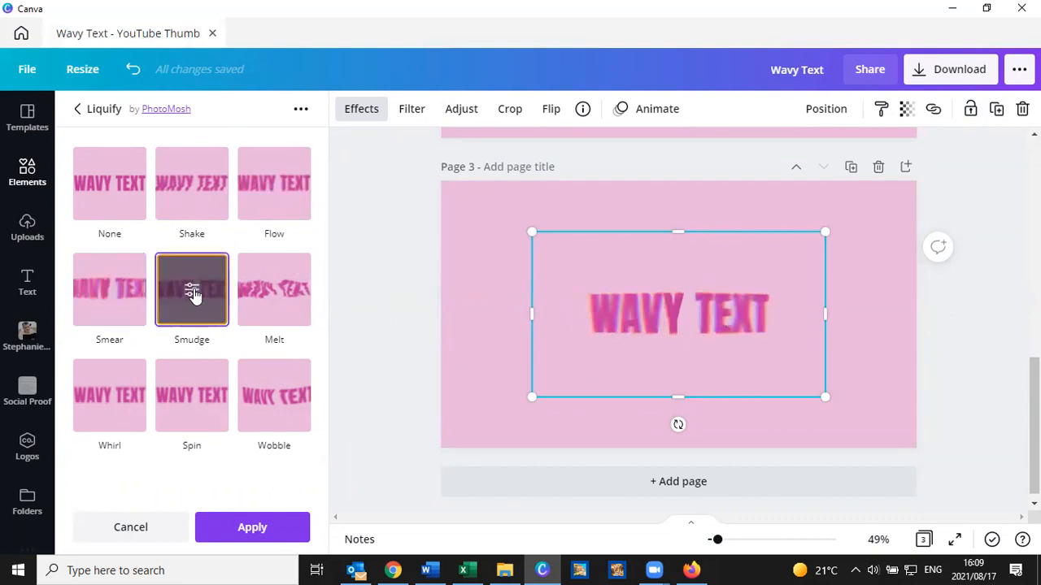
{"action": "left_click", "coordinate": [273, 289]}
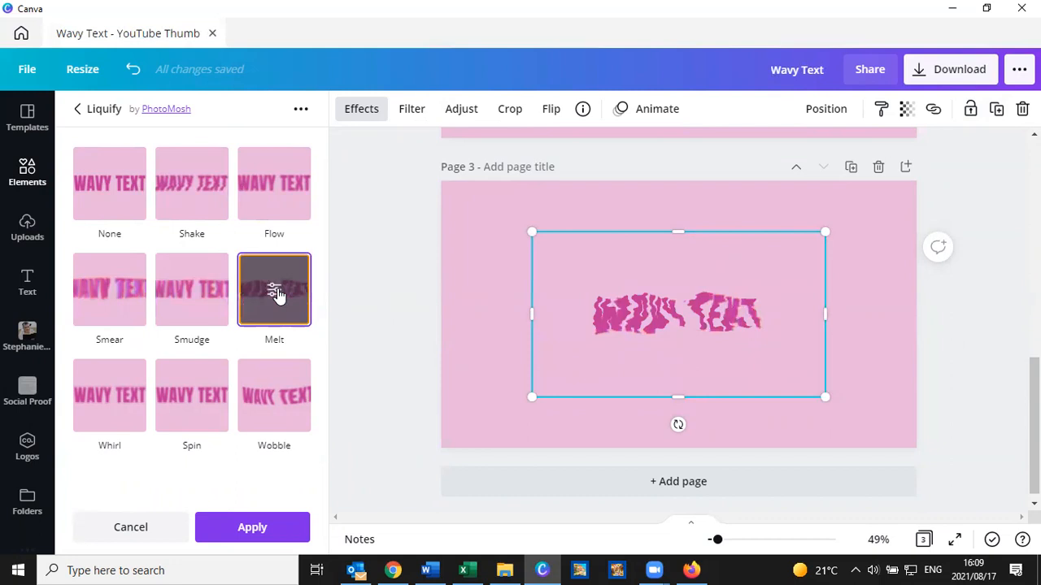
{"action": "mouse_move", "coordinate": [109, 396]}
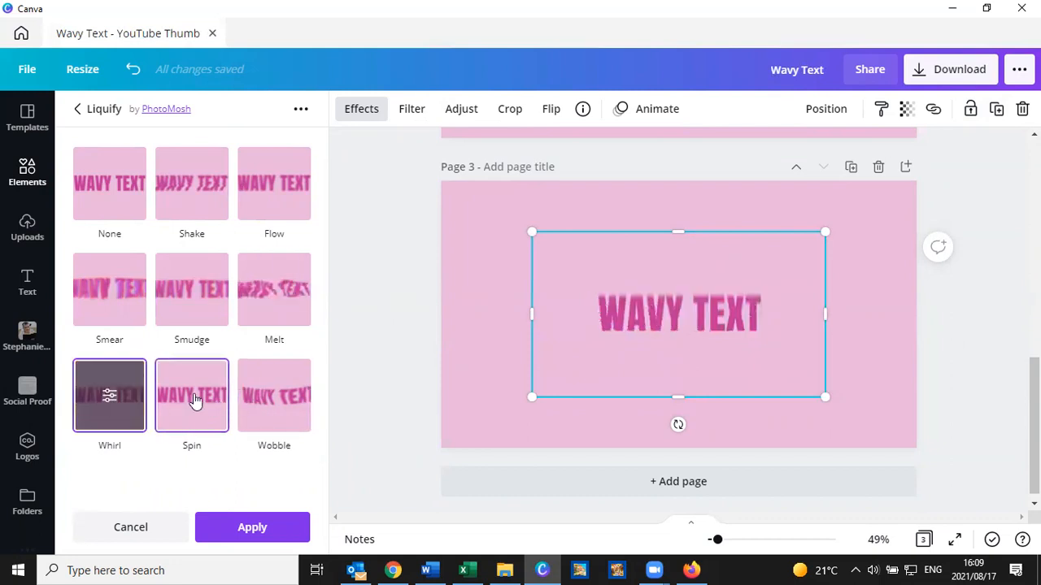
{"action": "left_click", "coordinate": [192, 397]}
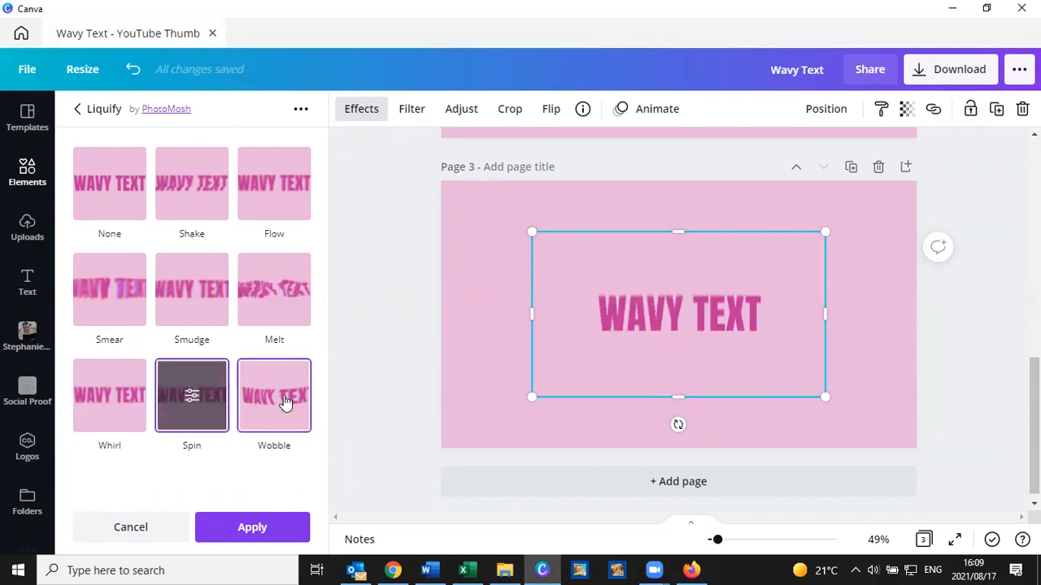
{"action": "left_click", "coordinate": [273, 397]}
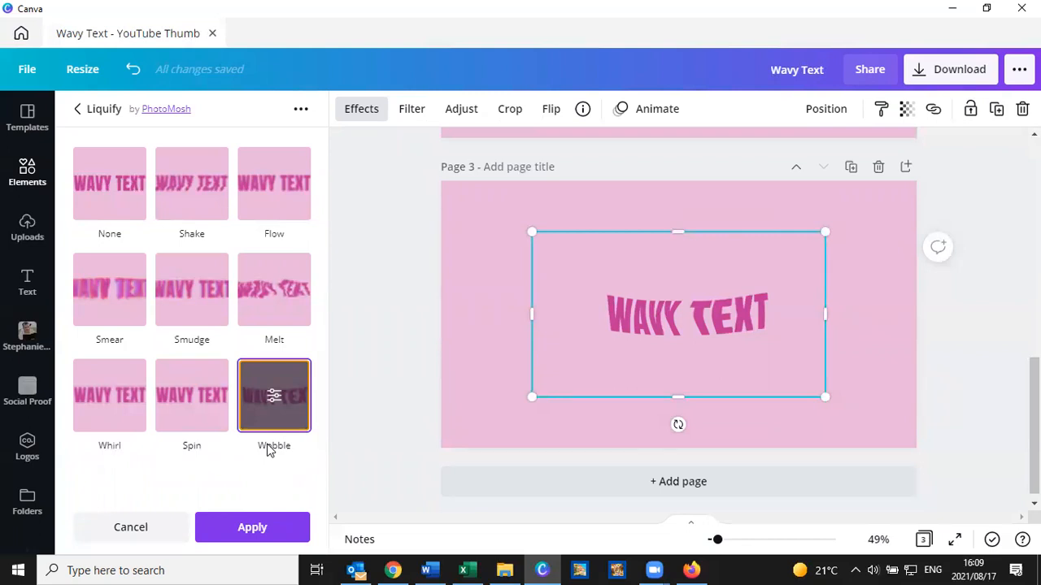
{"action": "mouse_move", "coordinate": [301, 410]}
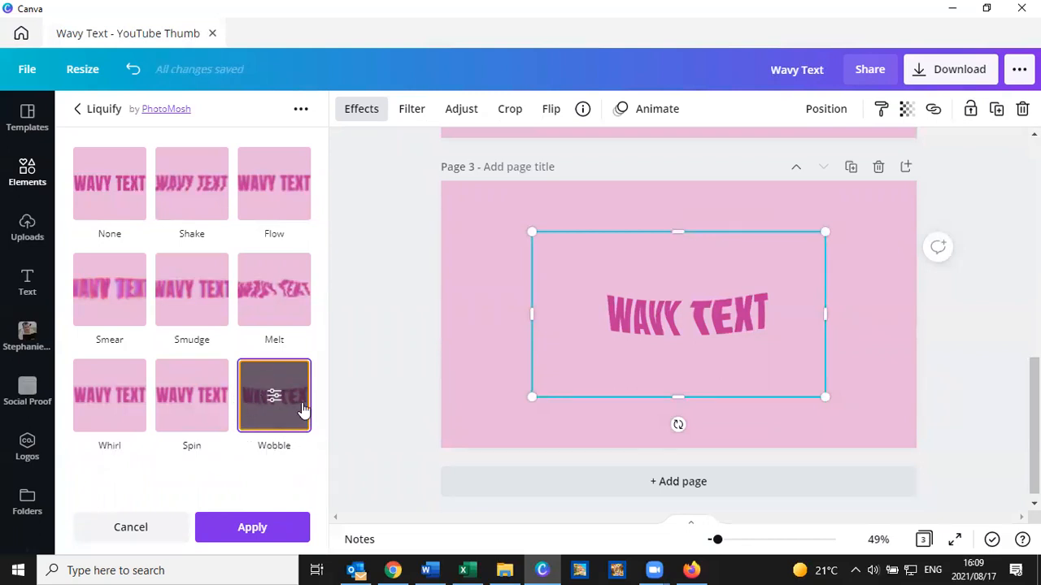
{"action": "mouse_move", "coordinate": [287, 443]}
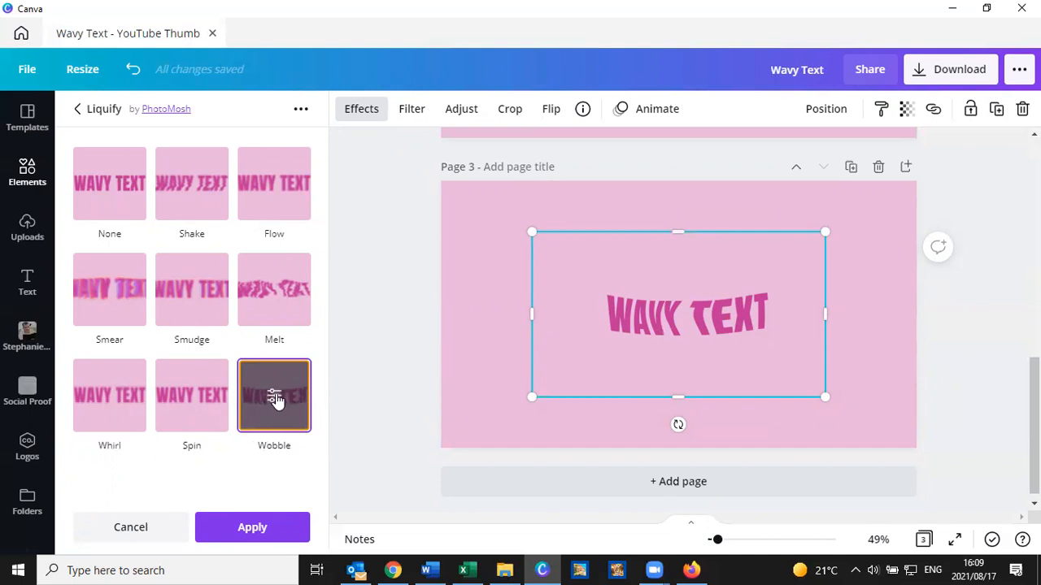
{"action": "mouse_move", "coordinate": [273, 398]}
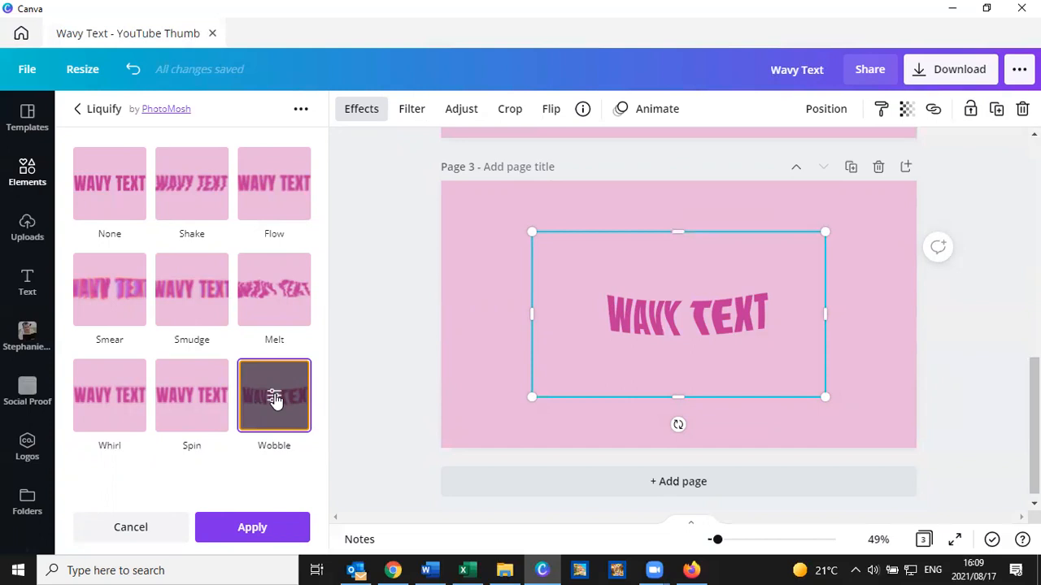
- Adjust the Wobble amount slider back and forth, settling at 0.0343
{"action": "left_click", "coordinate": [273, 397]}
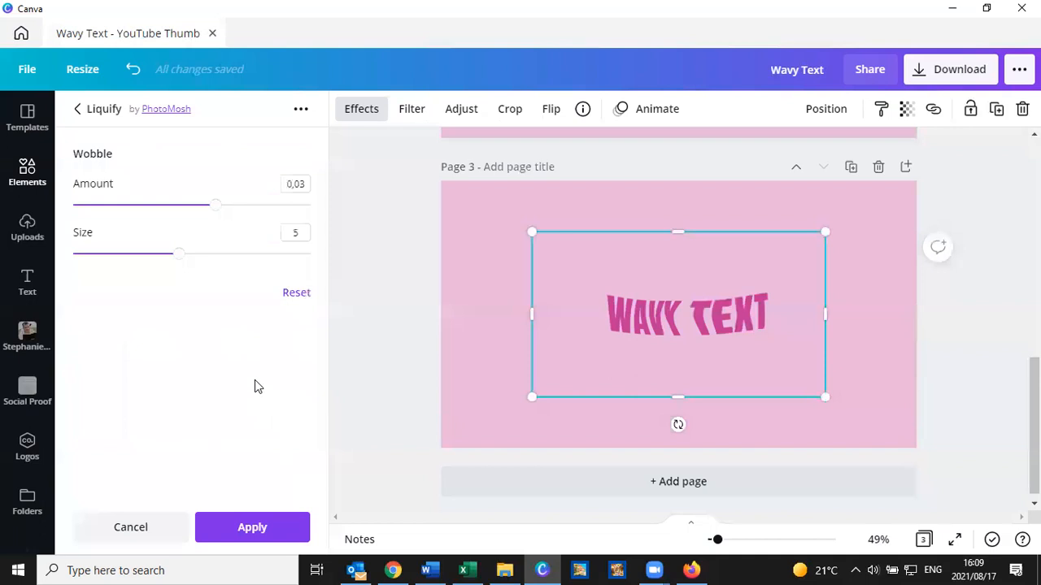
{"action": "mouse_move", "coordinate": [214, 205]}
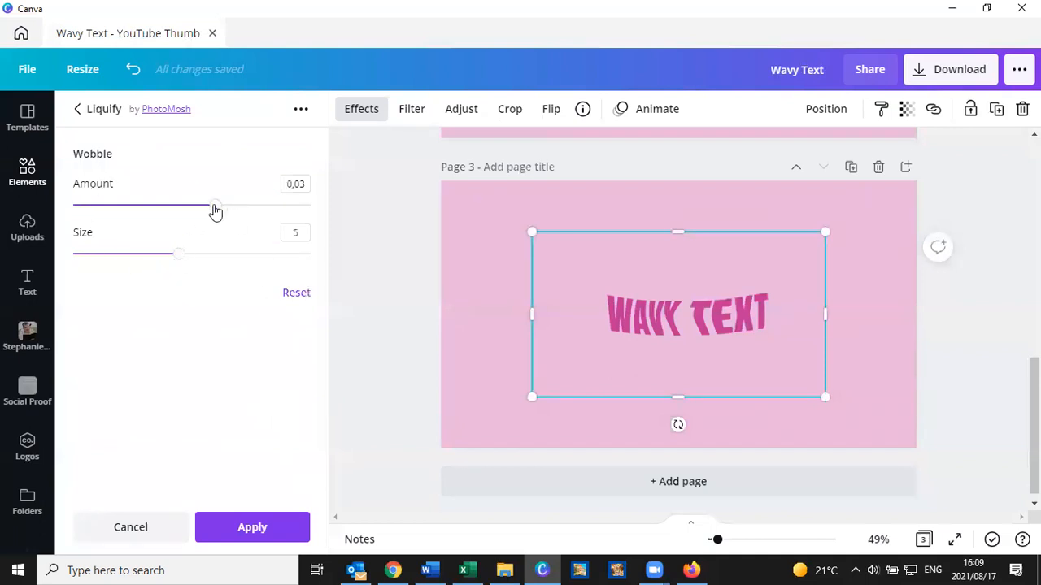
{"action": "left_click_drag", "start_coordinate": [215, 203], "coordinate": [176, 204]}
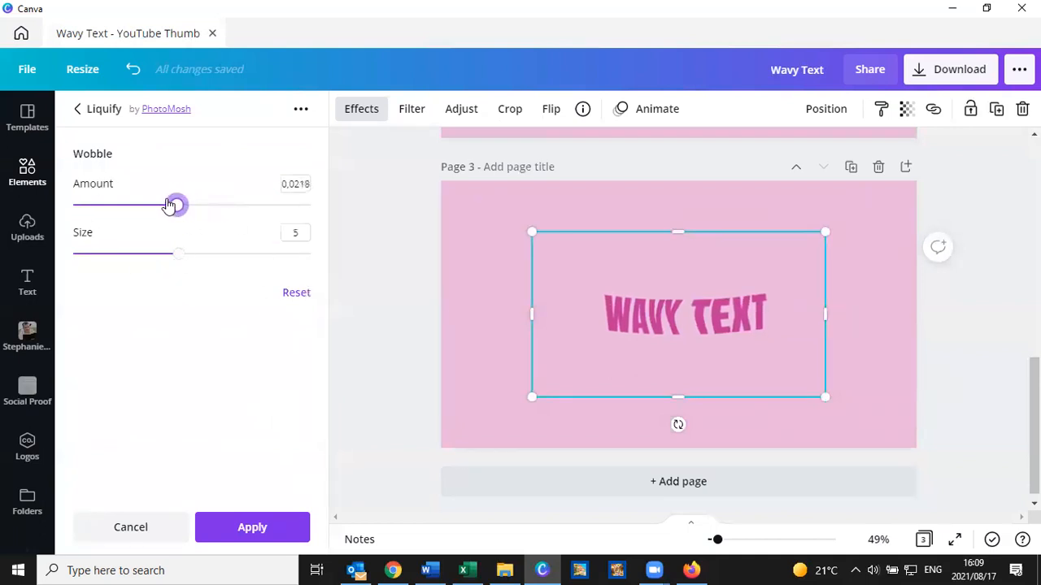
{"action": "left_click_drag", "start_coordinate": [176, 205], "coordinate": [247, 205]}
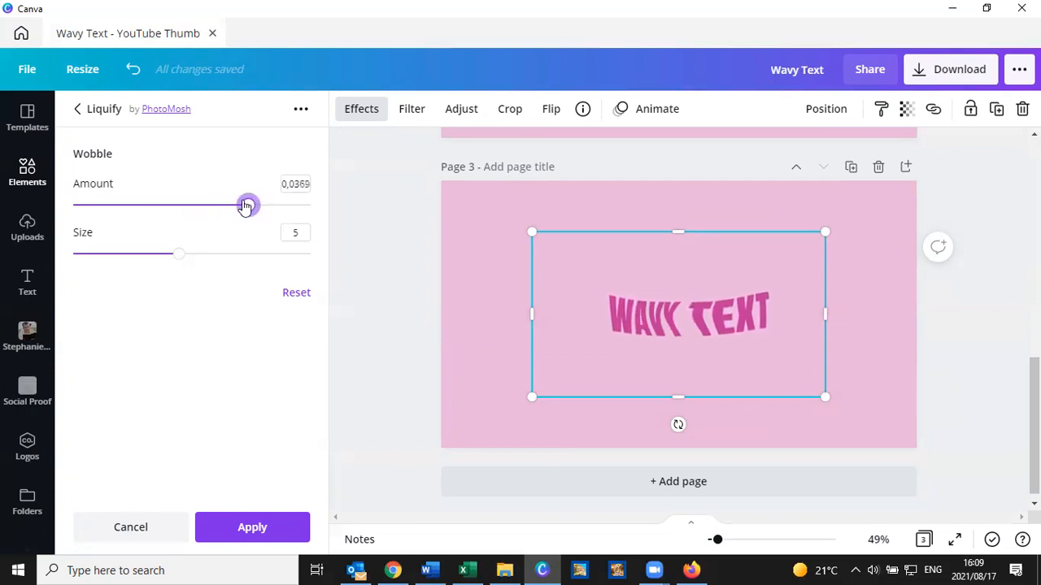
{"action": "left_click_drag", "start_coordinate": [247, 205], "coordinate": [124, 205]}
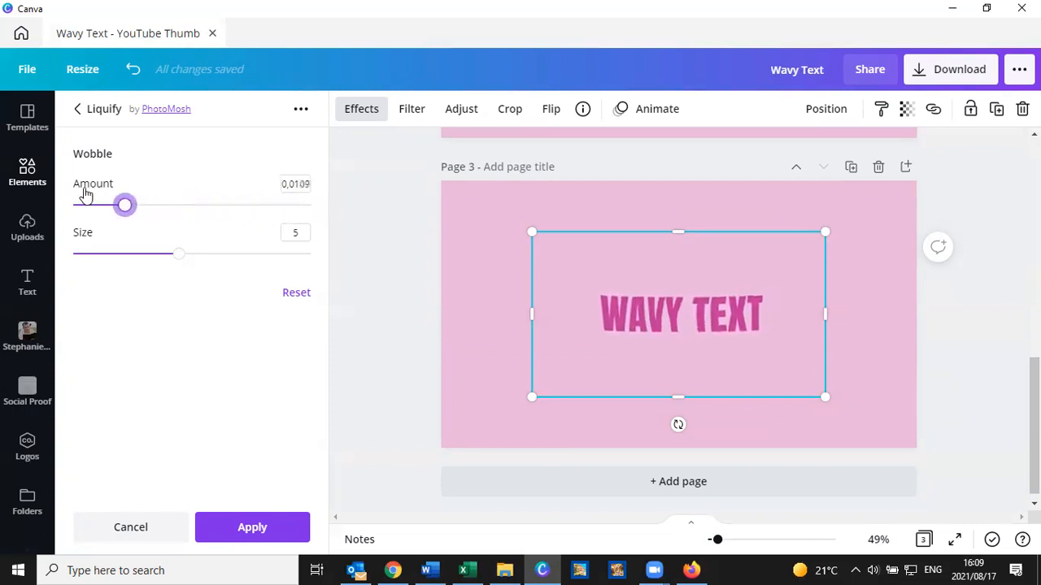
{"action": "left_click_drag", "start_coordinate": [123, 205], "coordinate": [188, 205]}
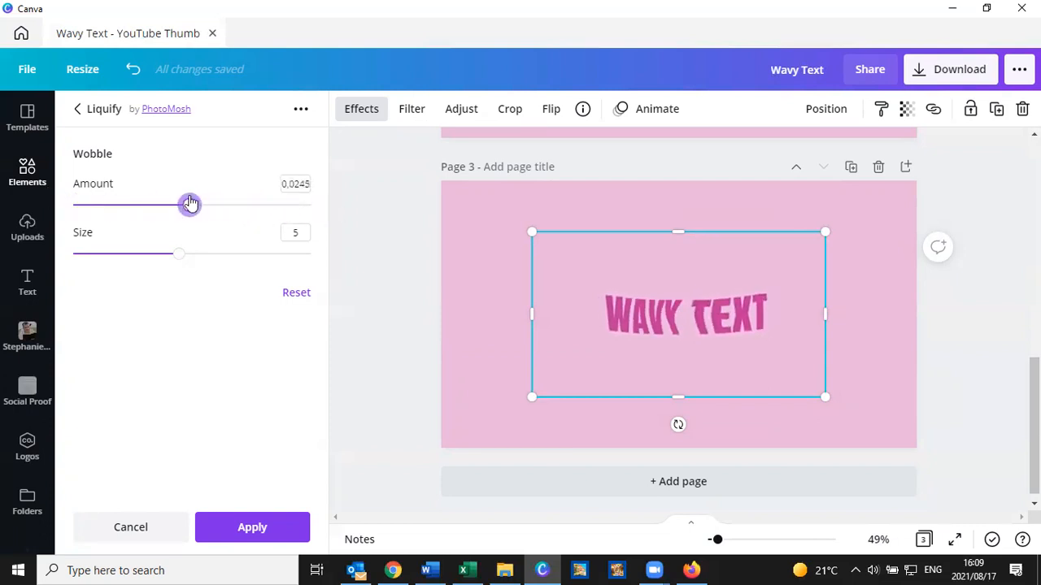
{"action": "left_click_drag", "start_coordinate": [188, 205], "coordinate": [236, 204]}
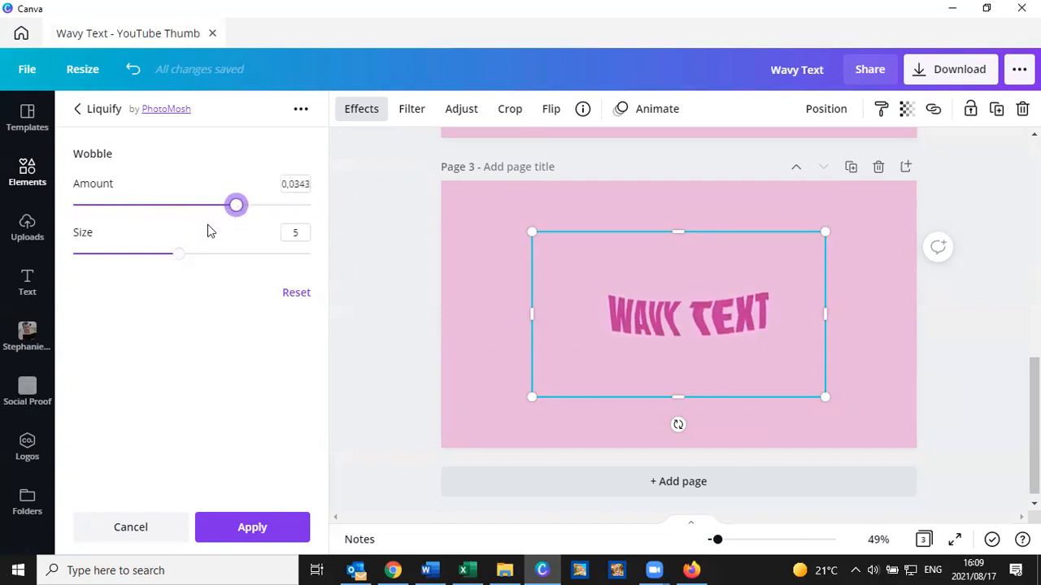
- Adjust the Wobble wave size slider back and forth, settling at 6
{"action": "left_click_drag", "start_coordinate": [179, 254], "coordinate": [283, 254]}
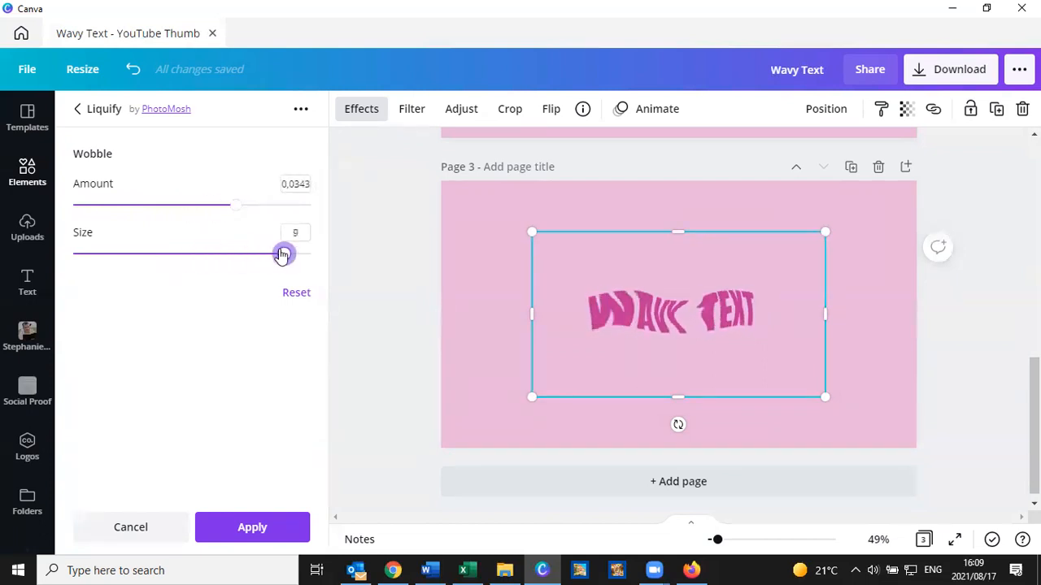
{"action": "left_click_drag", "start_coordinate": [283, 254], "coordinate": [257, 254]}
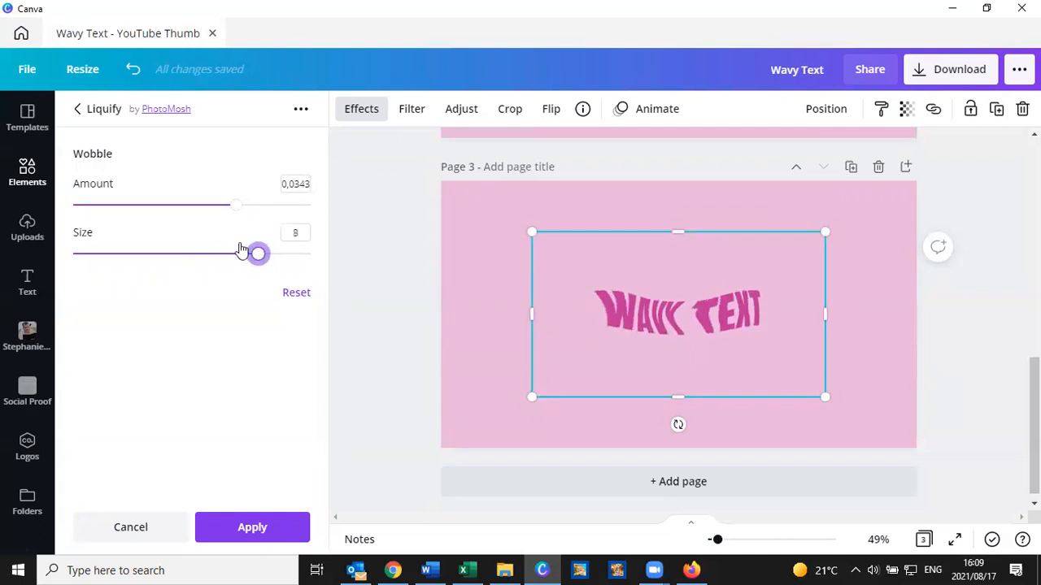
{"action": "left_click_drag", "start_coordinate": [256, 254], "coordinate": [125, 254]}
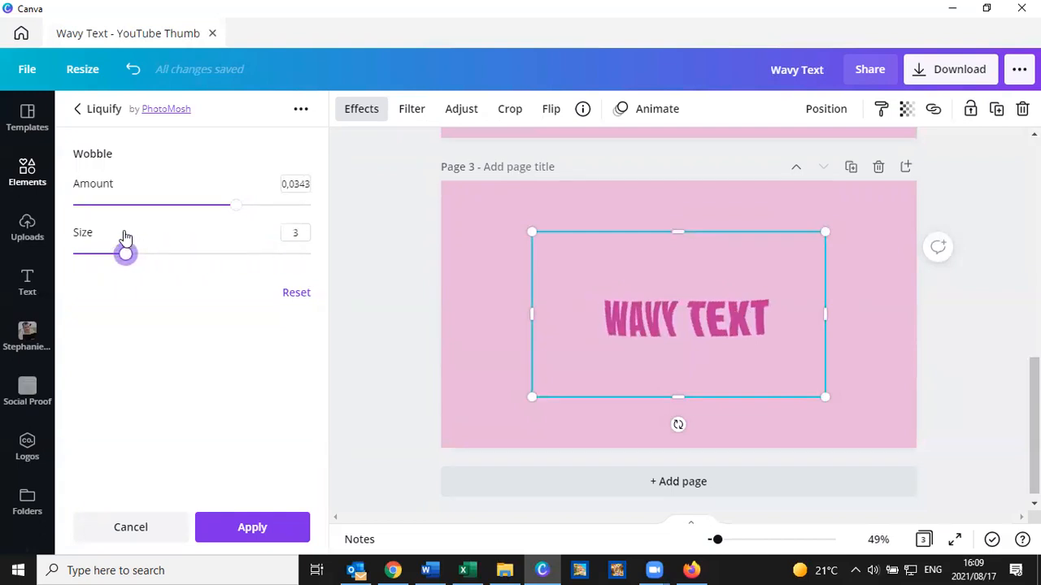
{"action": "left_click_drag", "start_coordinate": [125, 253], "coordinate": [231, 254]}
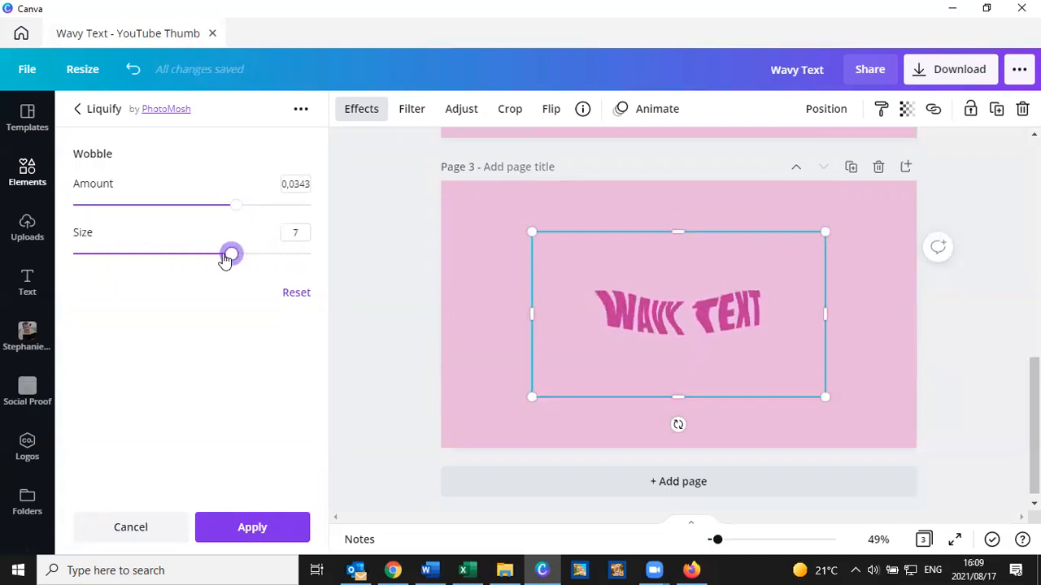
{"action": "left_click_drag", "start_coordinate": [231, 254], "coordinate": [201, 254]}
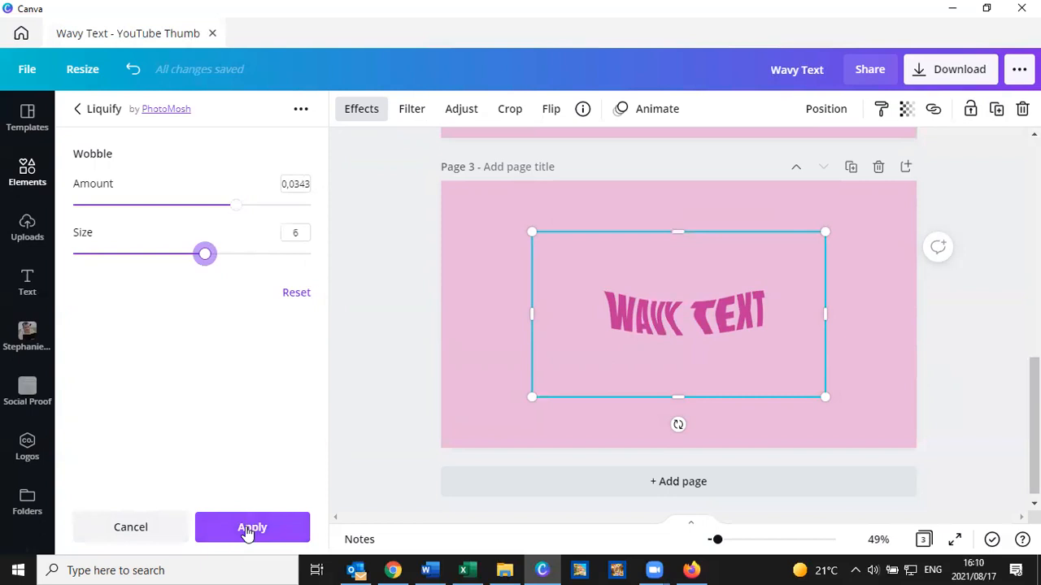
- Apply the Wobble distortion to the WAVY TEXT image on page 3
{"action": "left_click", "coordinate": [252, 526]}
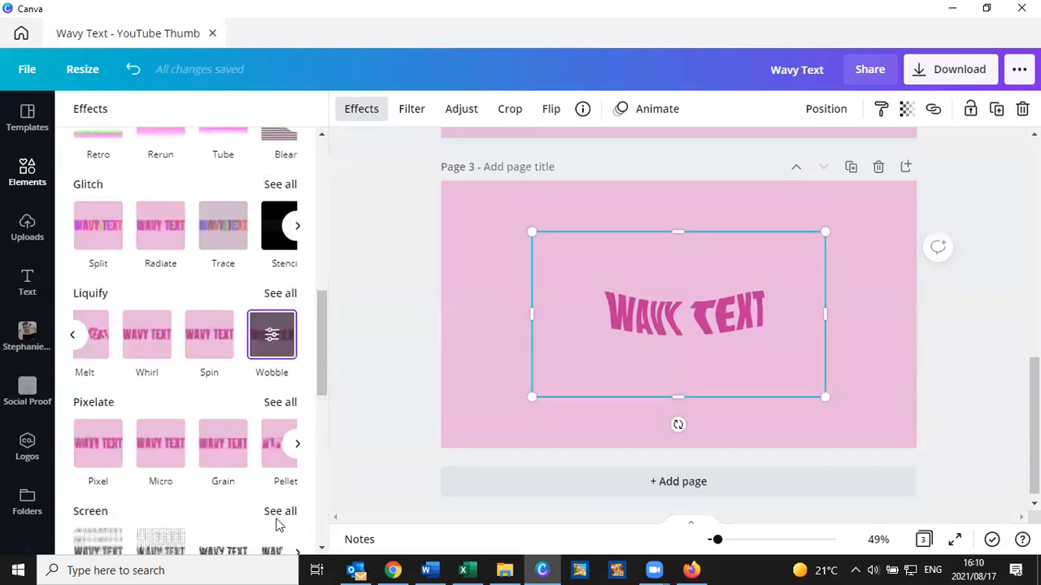
{"action": "mouse_move", "coordinate": [342, 322]}
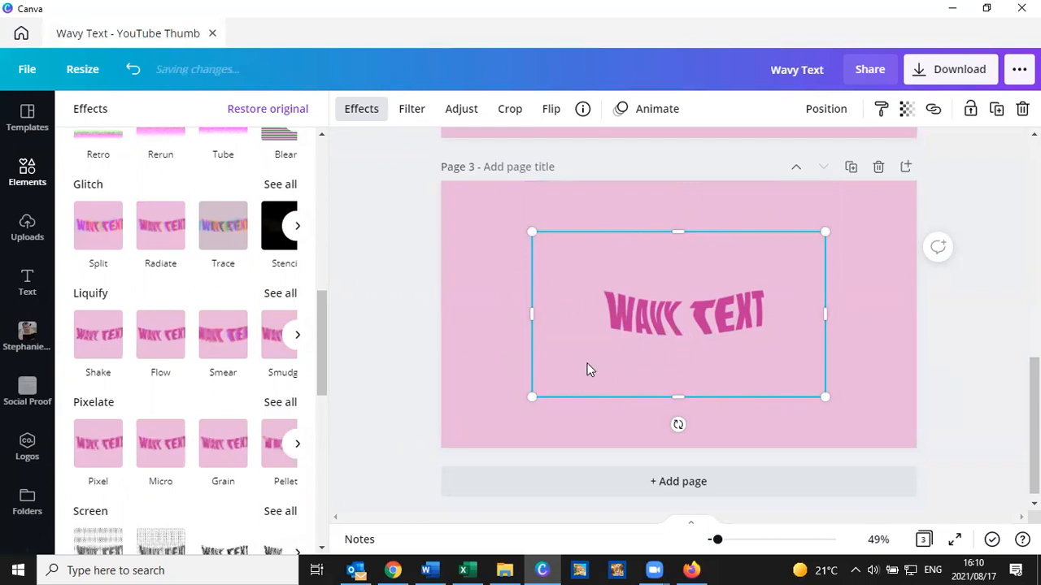
{"action": "mouse_move", "coordinate": [398, 348]}
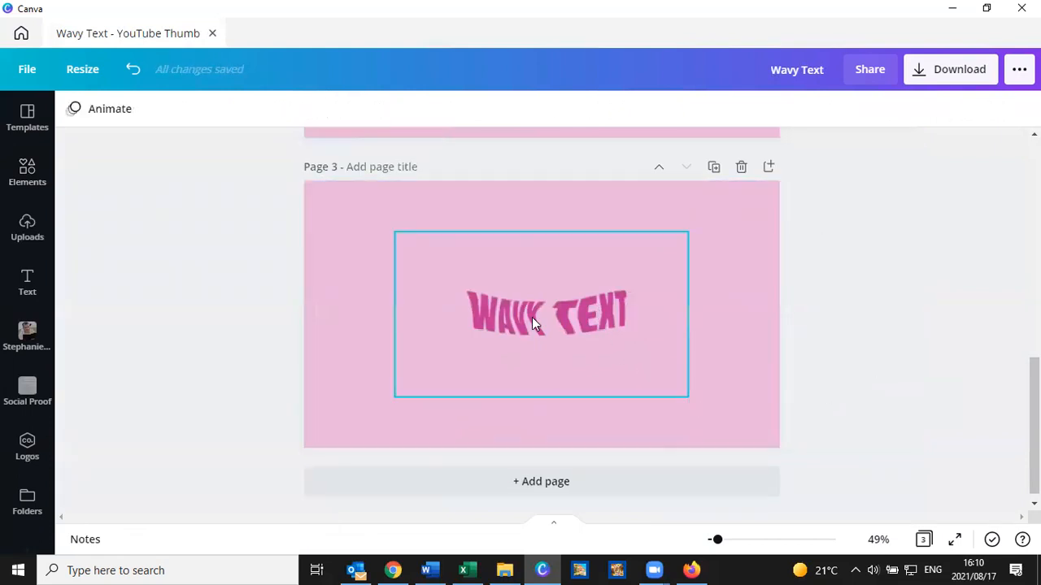
- Select the wavy text image on page 3 and enlarge it to span most of the page
{"action": "left_click", "coordinate": [540, 313]}
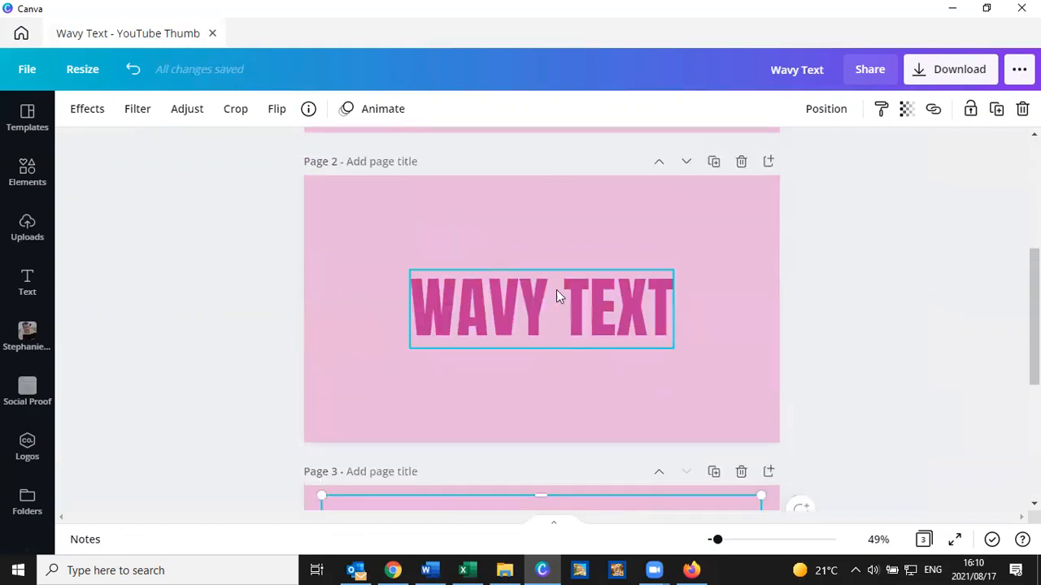
{"action": "scroll", "scroll_direction": "down", "scroll_amount": 3}
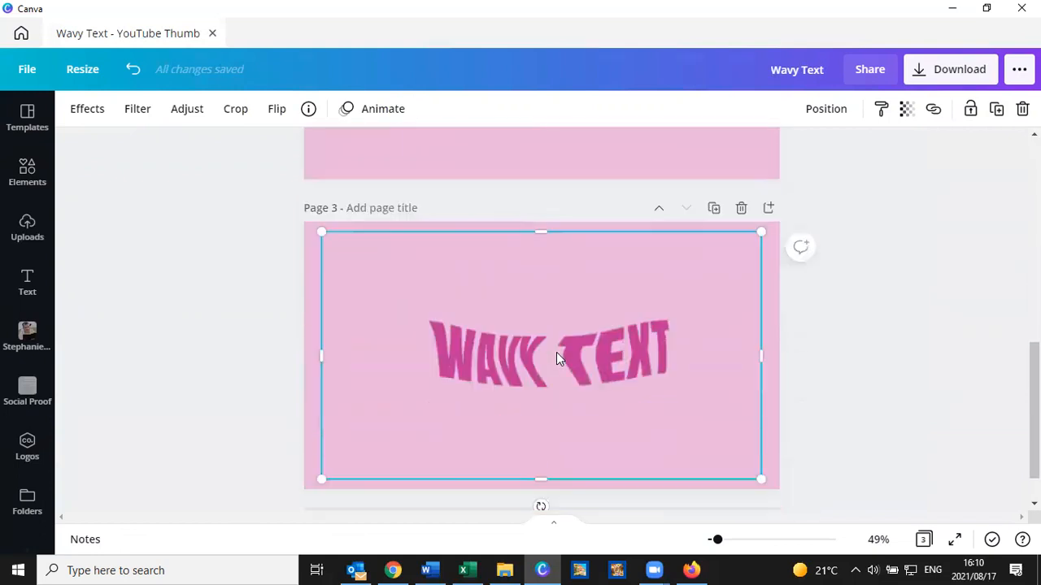
{"action": "scroll", "scroll_direction": "down", "scroll_amount": 3}
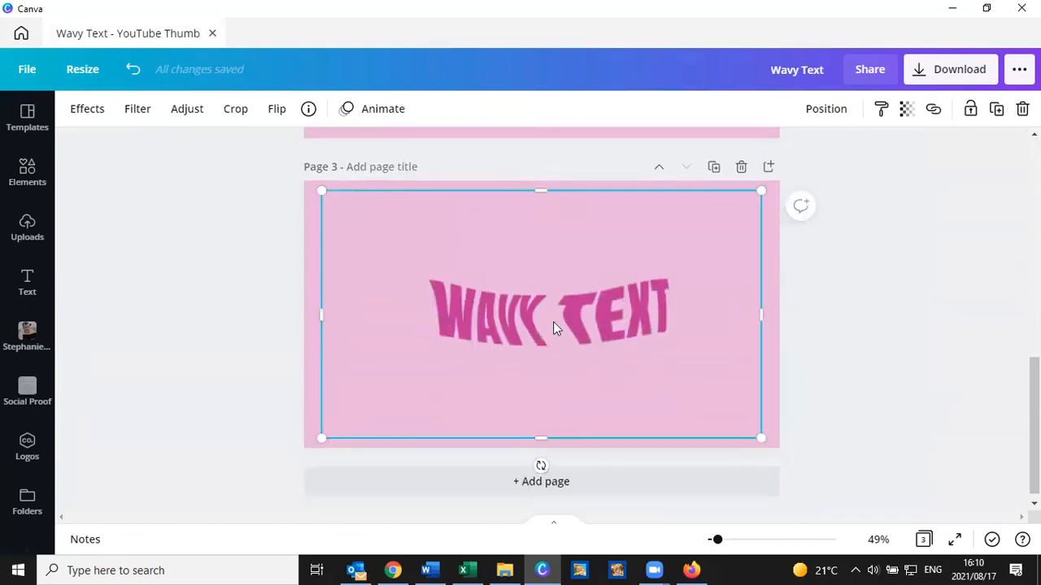
{"action": "mouse_move", "coordinate": [579, 361]}
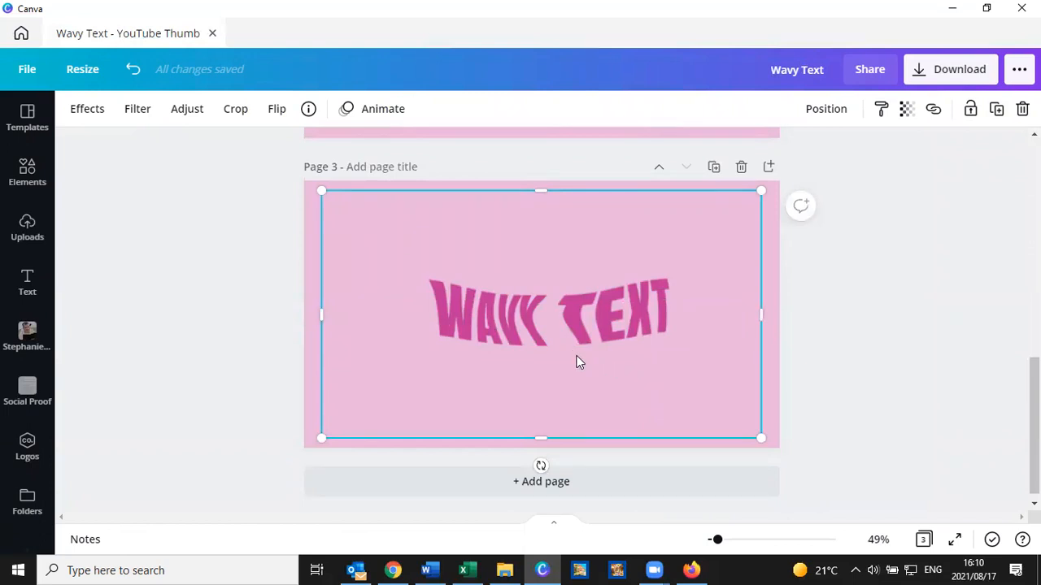
{"action": "mouse_move", "coordinate": [566, 361]}
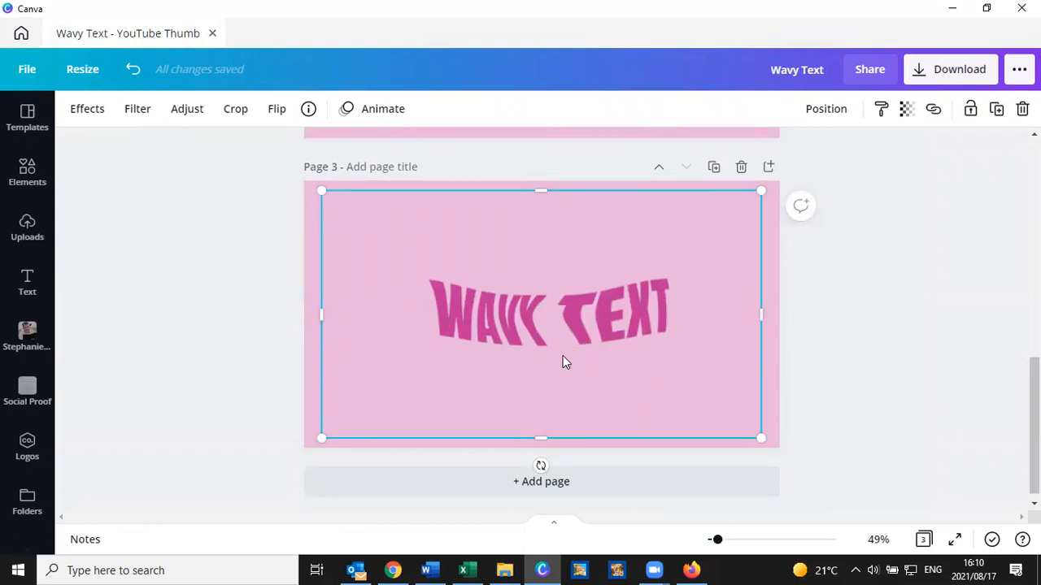
- Crop the empty space above, below and right of the text, then enlarge it toward the lower right
{"action": "left_click_drag", "start_coordinate": [540, 190], "coordinate": [532, 253]}
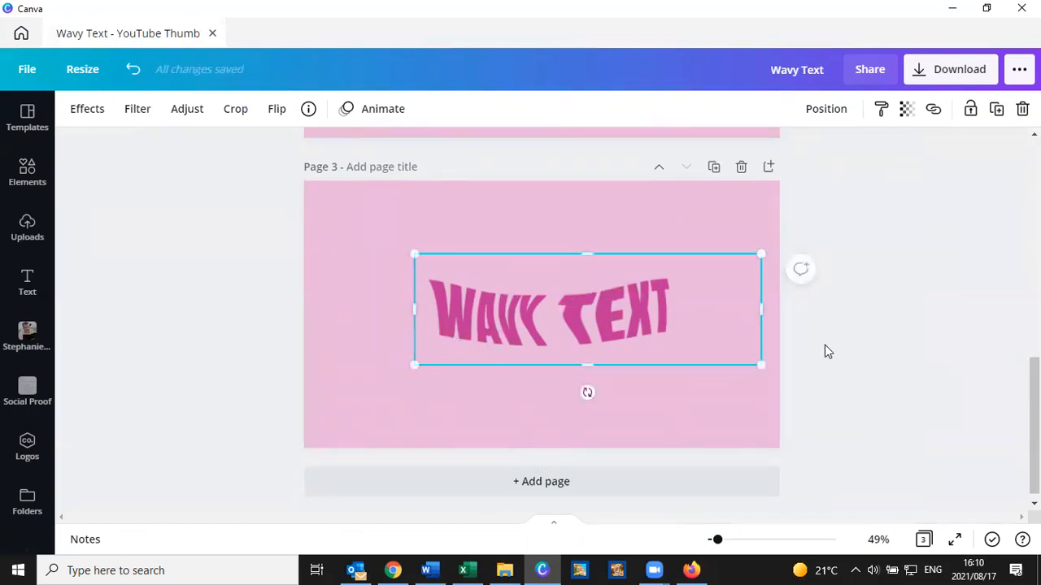
{"action": "left_click_drag", "start_coordinate": [761, 366], "coordinate": [689, 366]}
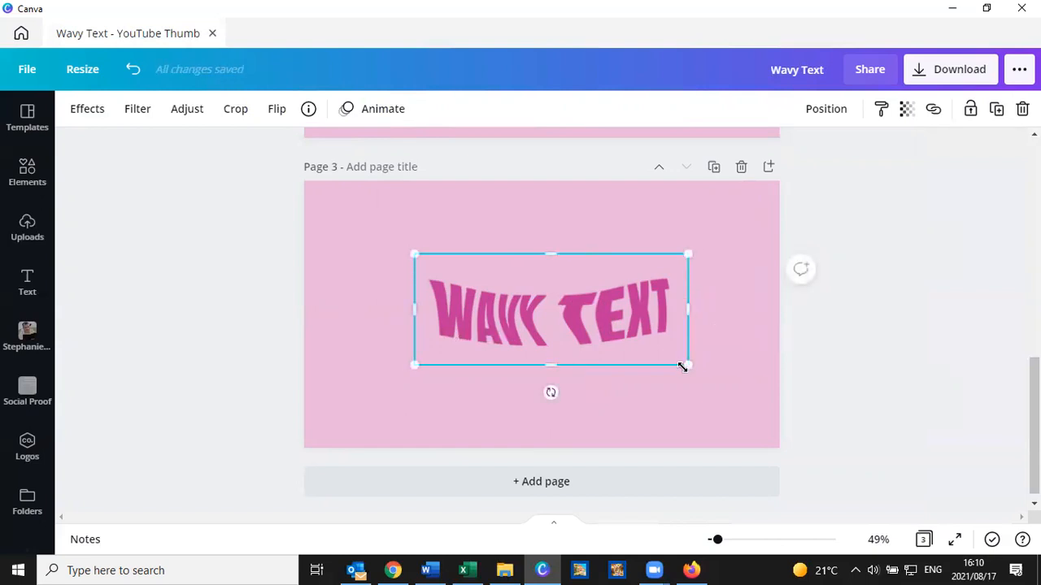
{"action": "left_click_drag", "start_coordinate": [687, 366], "coordinate": [761, 420]}
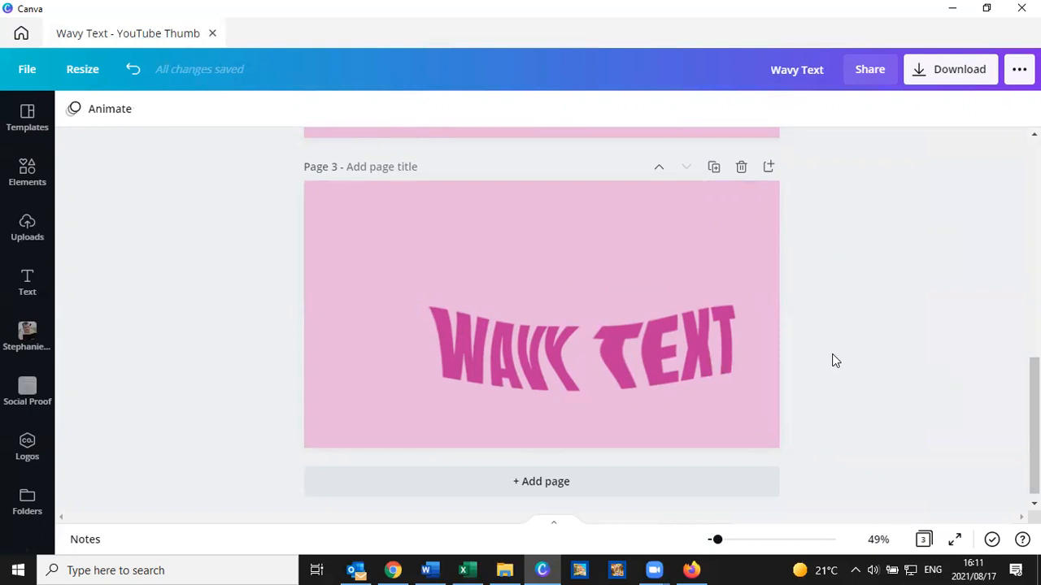
{"action": "mouse_move", "coordinate": [815, 343]}
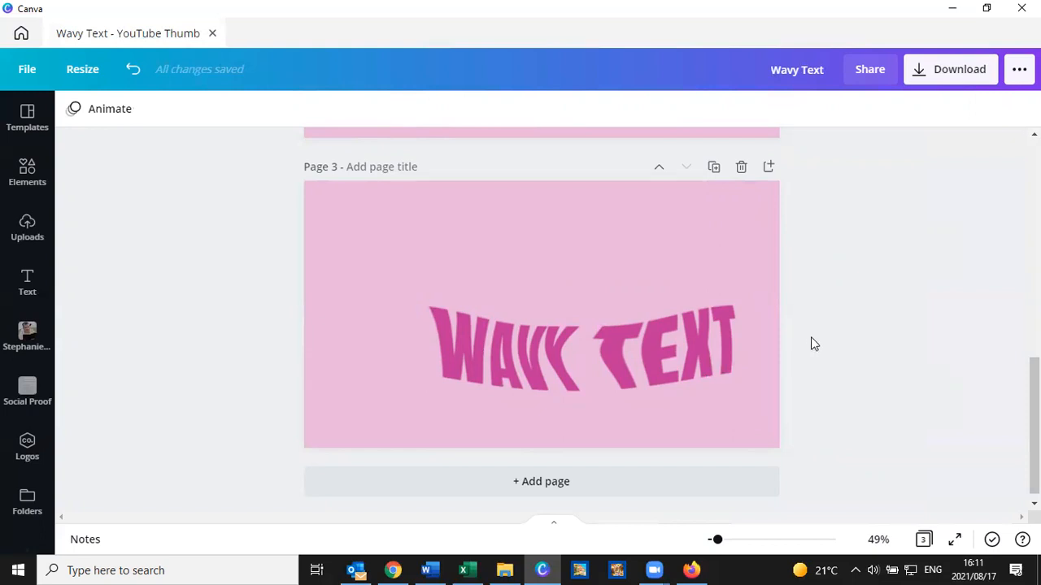
{"action": "mouse_move", "coordinate": [423, 43]}
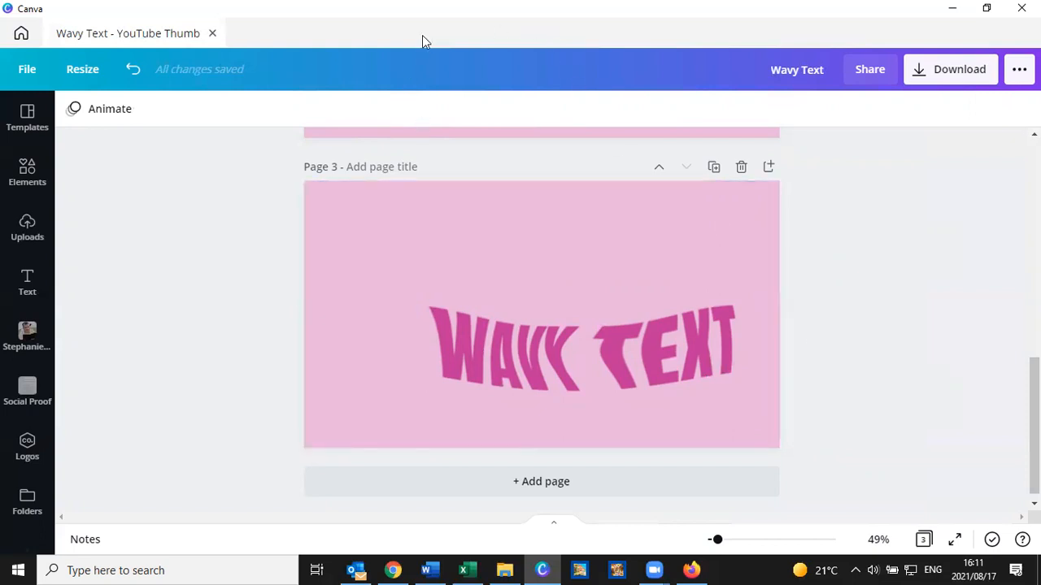